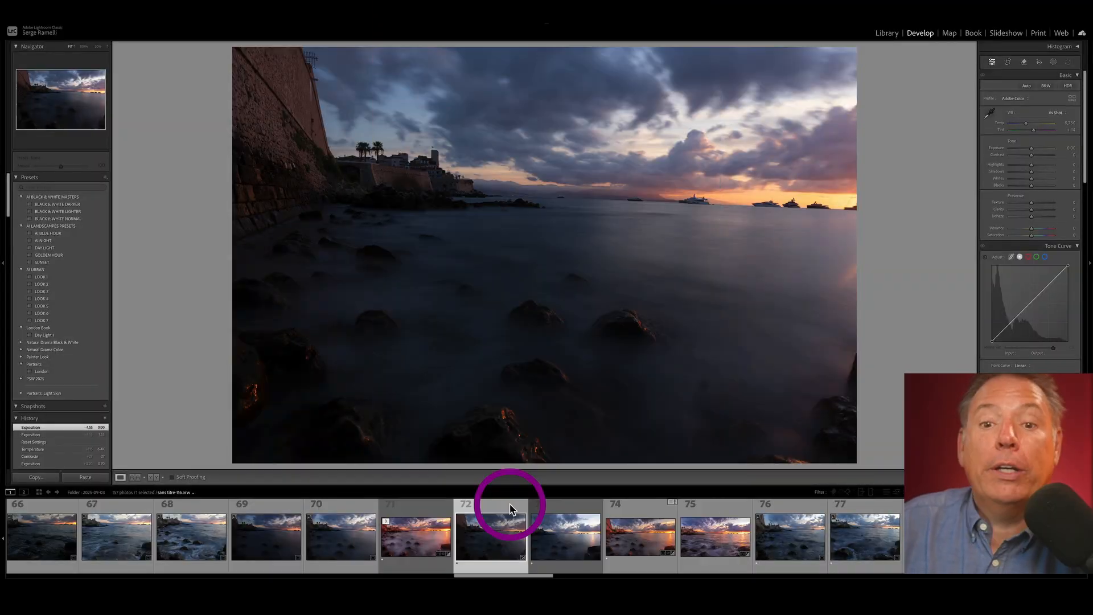
pyautogui.moveTo(548, 522)
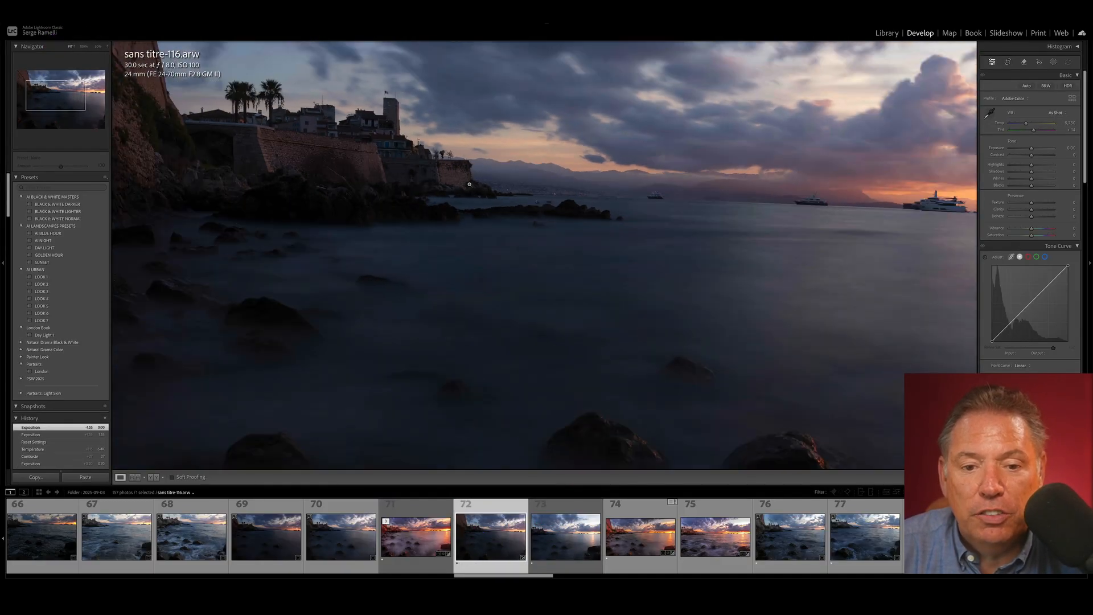
# Select both overlapping sunset exposures (frames 72 and 73) together in the filmstrip
pyautogui.click(489, 541)
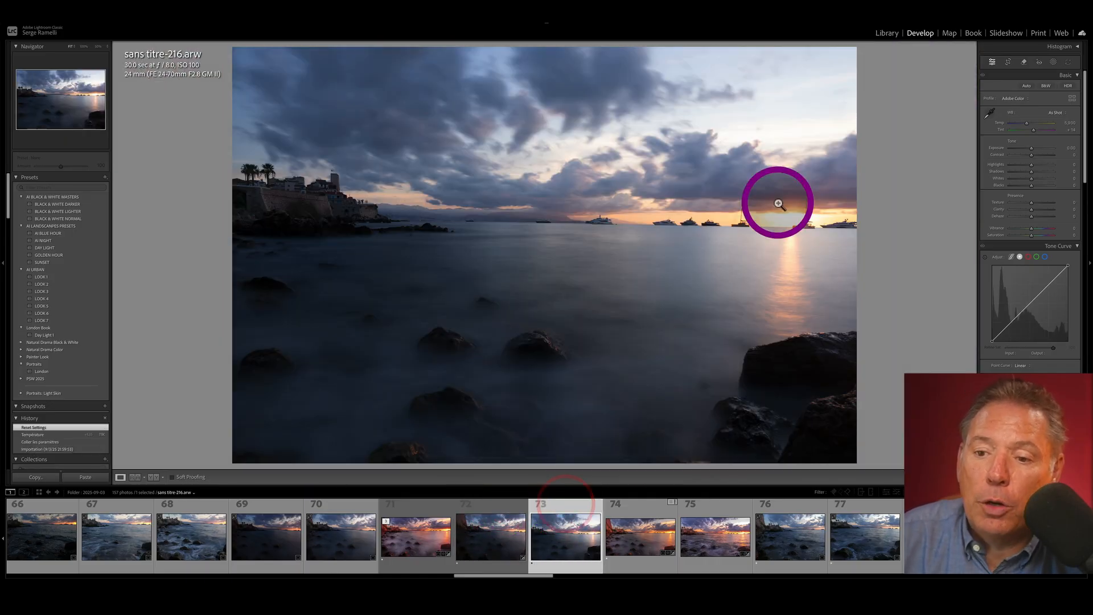
pyautogui.moveTo(787, 224)
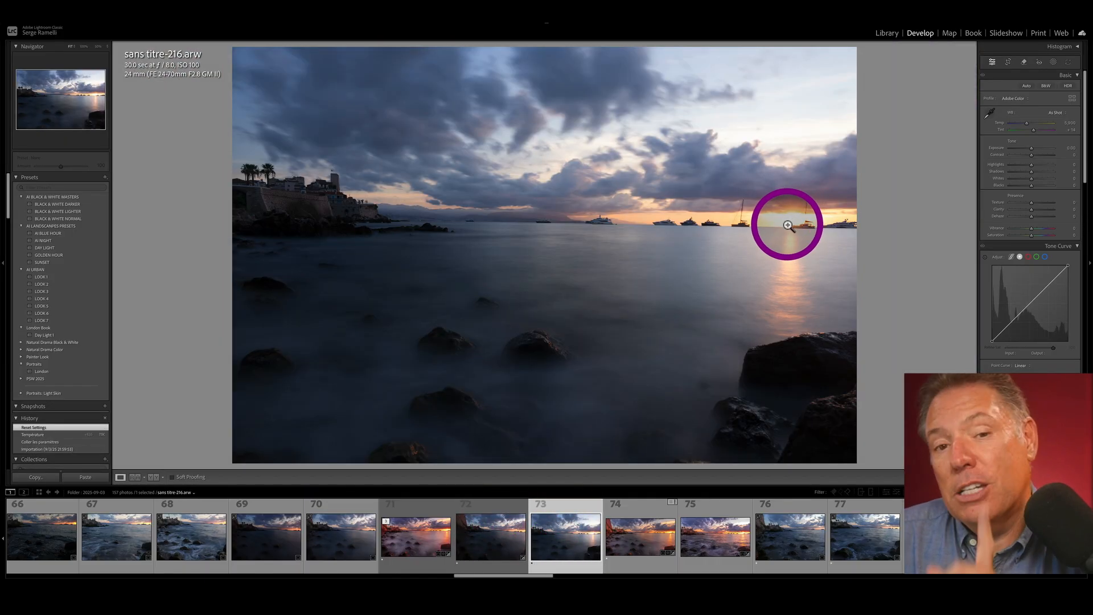
pyautogui.click(487, 541)
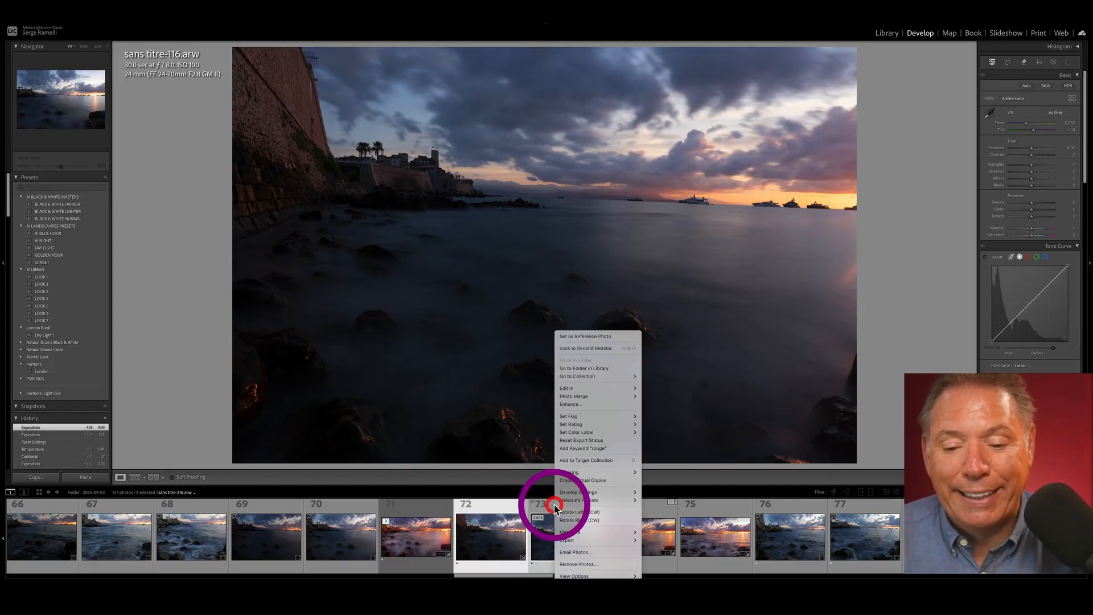
pyautogui.moveTo(526, 397)
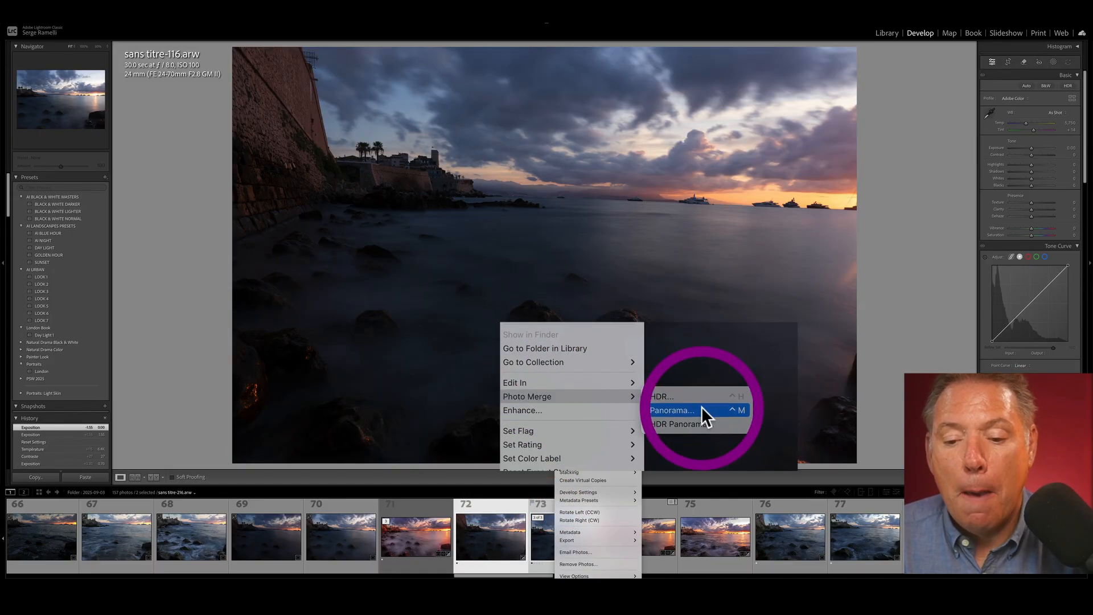
# Preview cylindrical and perspective projections, keep Perspective, and merge the panorama
pyautogui.click(672, 410)
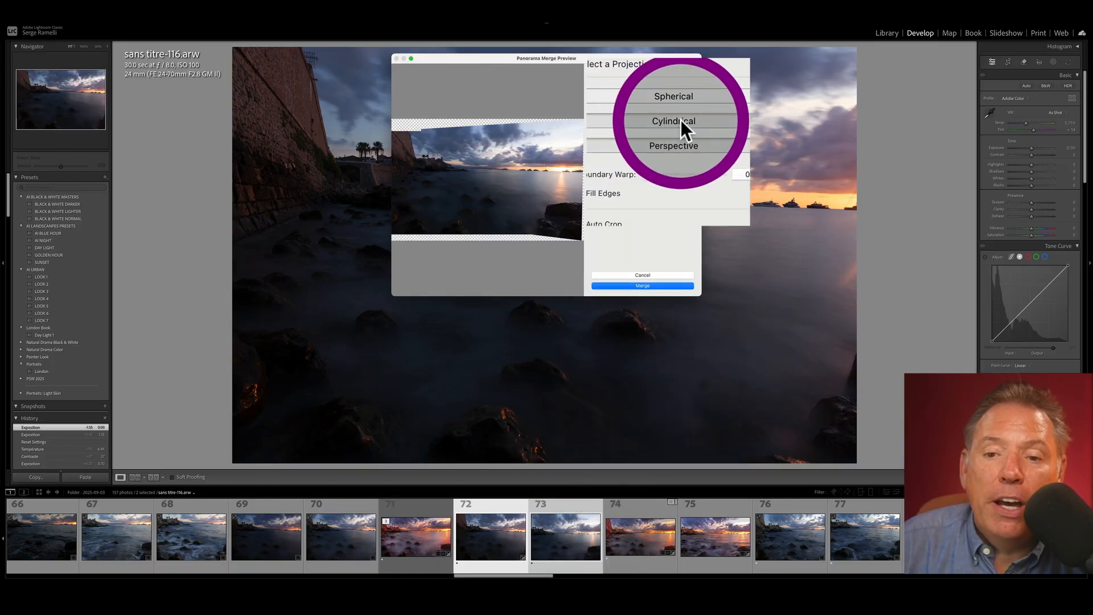
pyautogui.click(675, 96)
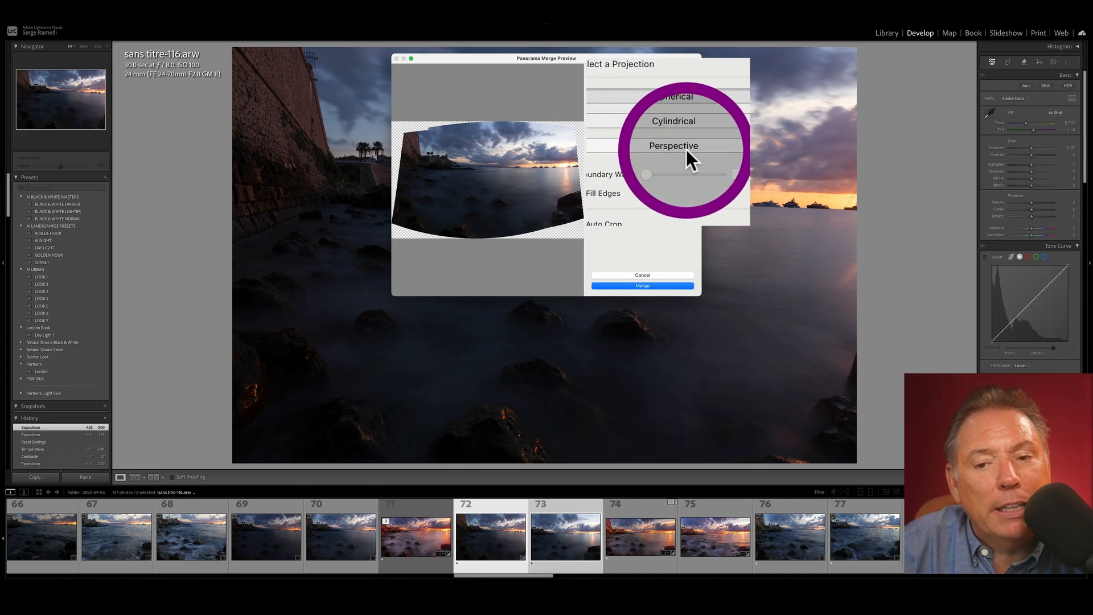
pyautogui.click(673, 146)
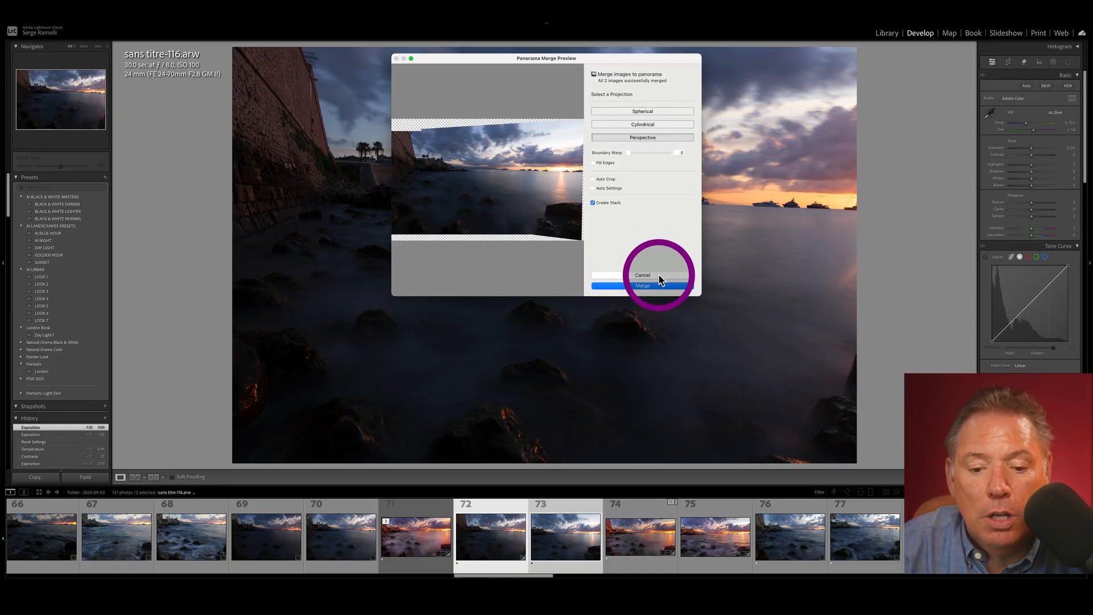
pyautogui.click(642, 285)
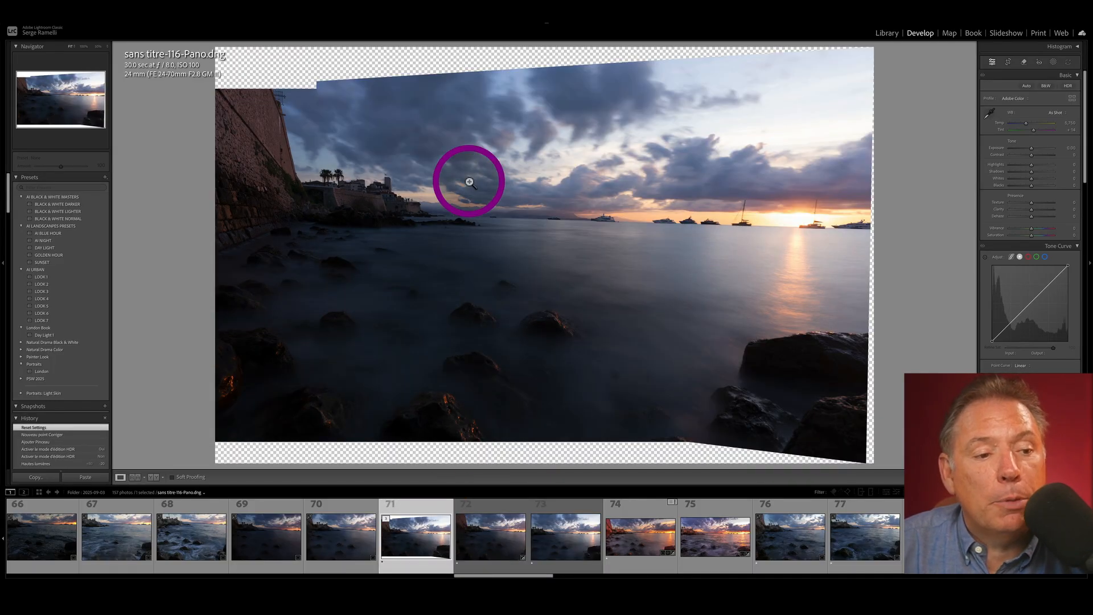
# Apply the SUNSET preset from AI Landscapes Presets and fit the whole panorama in view
pyautogui.click(41, 262)
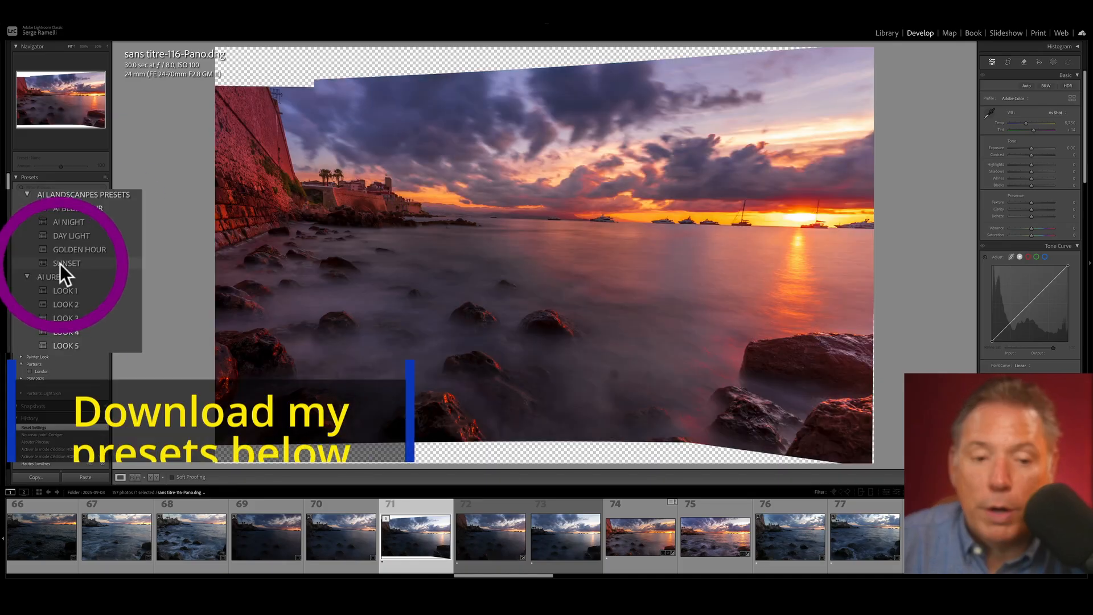
pyautogui.click(66, 264)
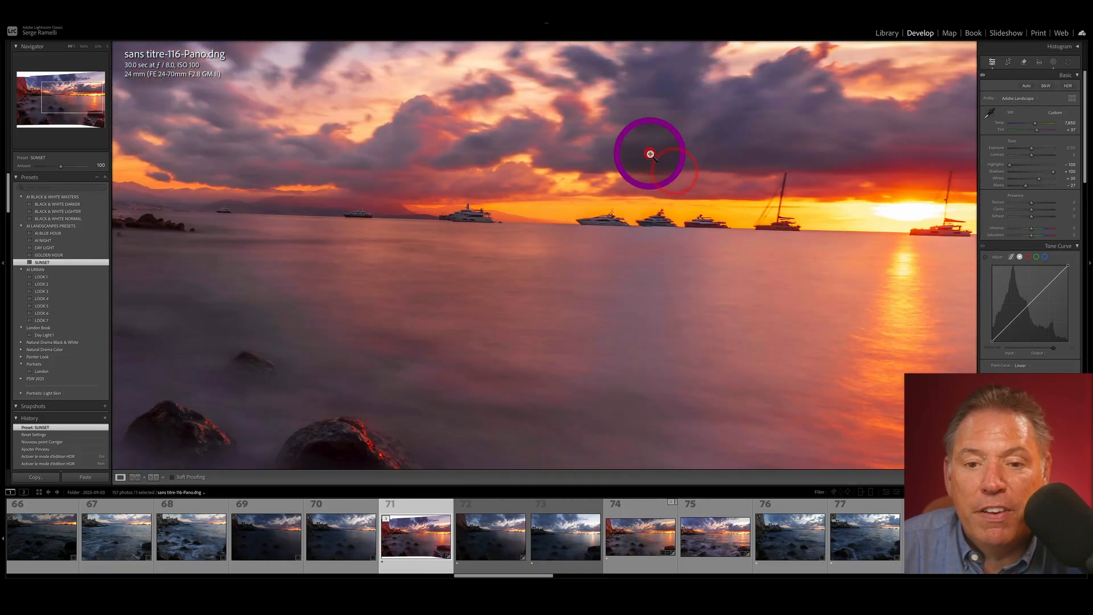
pyautogui.click(1009, 62)
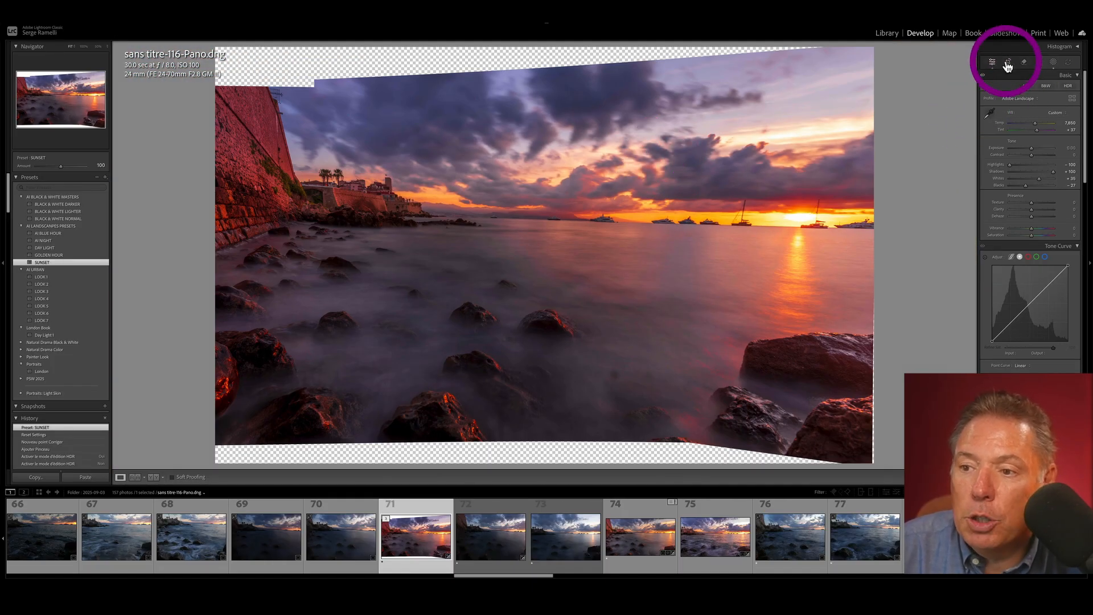
pyautogui.click(1007, 62)
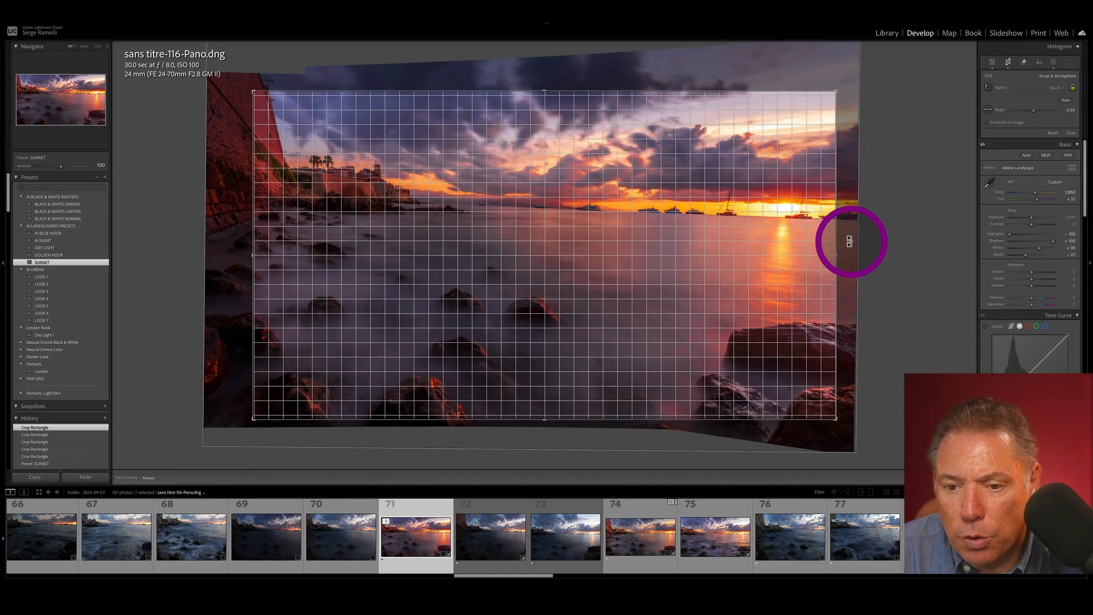
# Trim the crop inside the transparent borders and adjust the blacks watching for clipping
pyautogui.moveTo(850, 242); pyautogui.dragTo(849, 235)
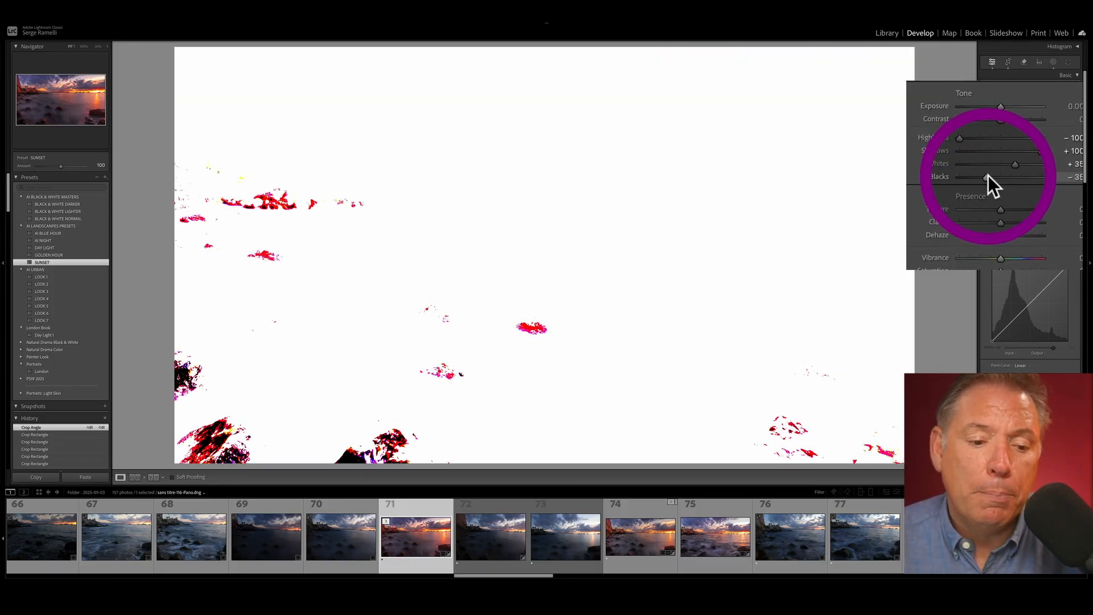
pyautogui.moveTo(1032, 176); pyautogui.dragTo(1025, 177)
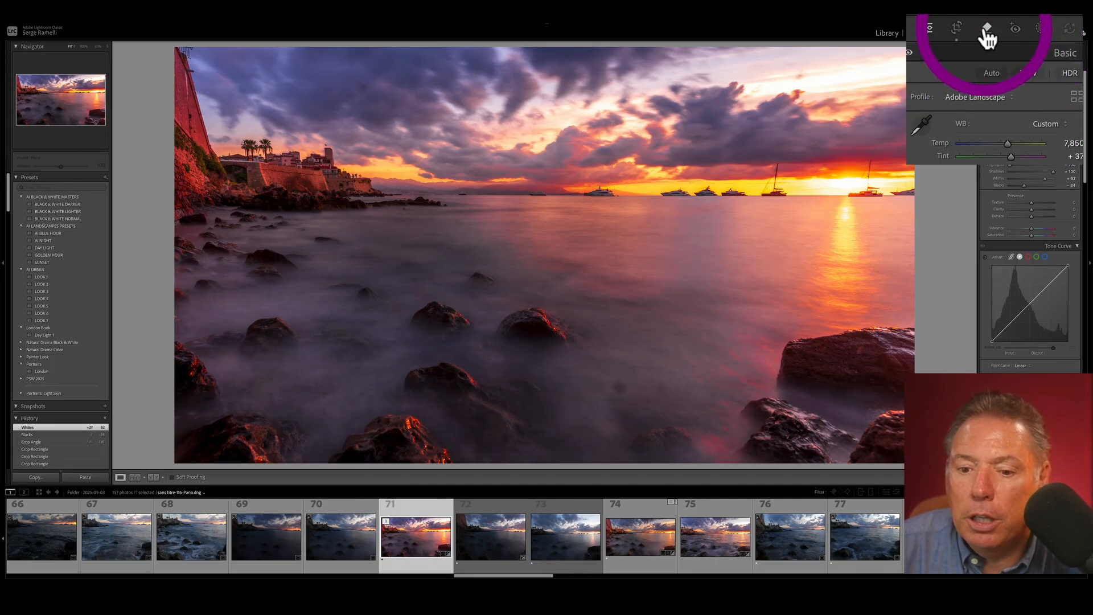
# Switch to the Healing tool to remove distracting spots from the panorama
pyautogui.click(983, 27)
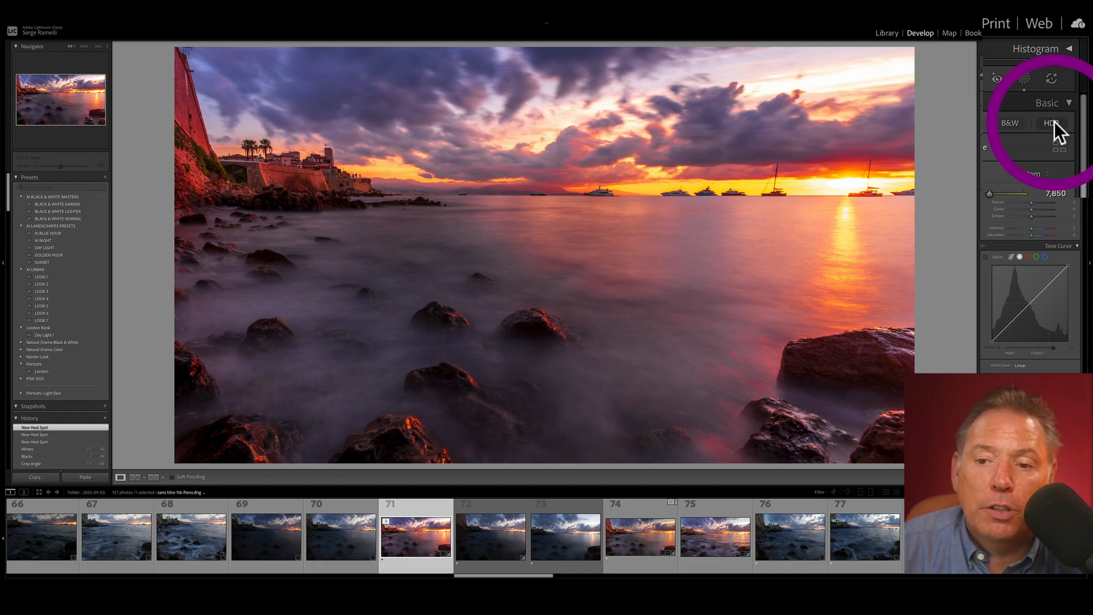
# Enable HDR editing in the Basic panel, toggling it on and off to compare with the standard look
pyautogui.click(1050, 123)
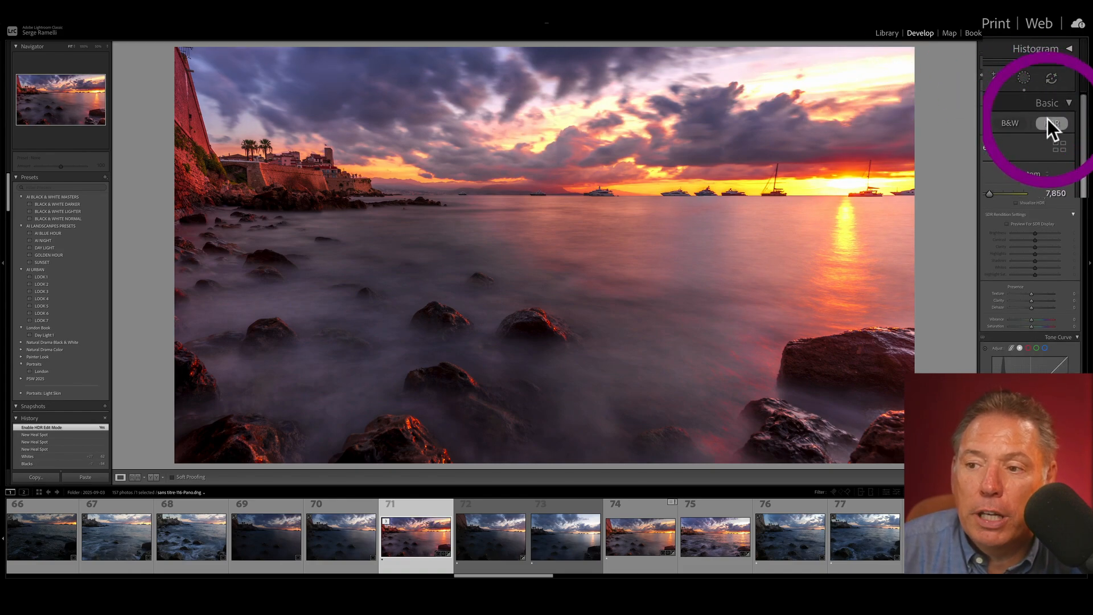
pyautogui.click(1048, 123)
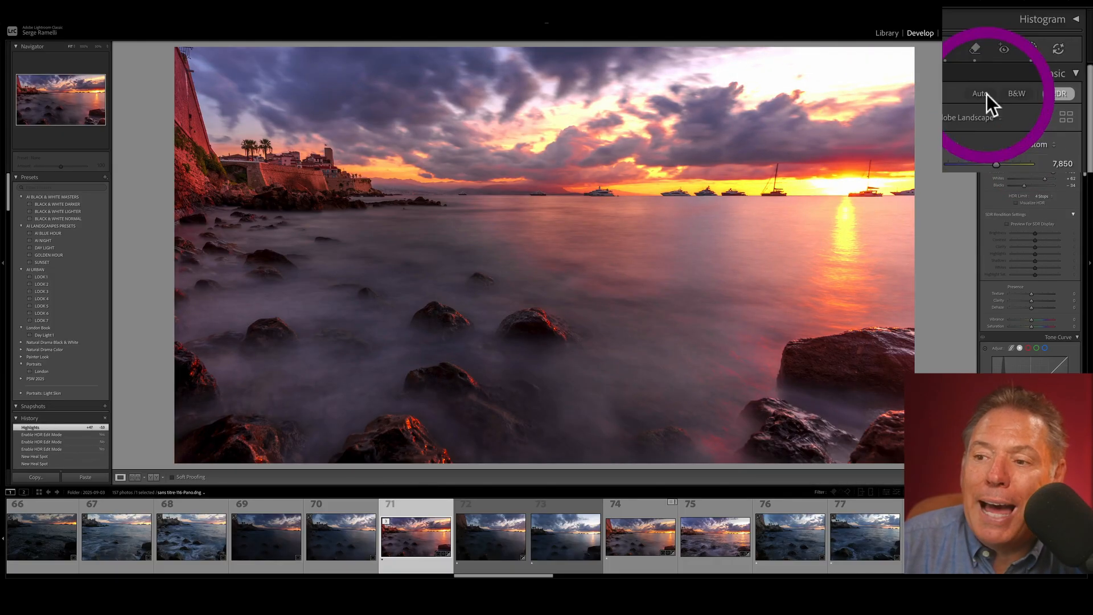
pyautogui.click(1052, 94)
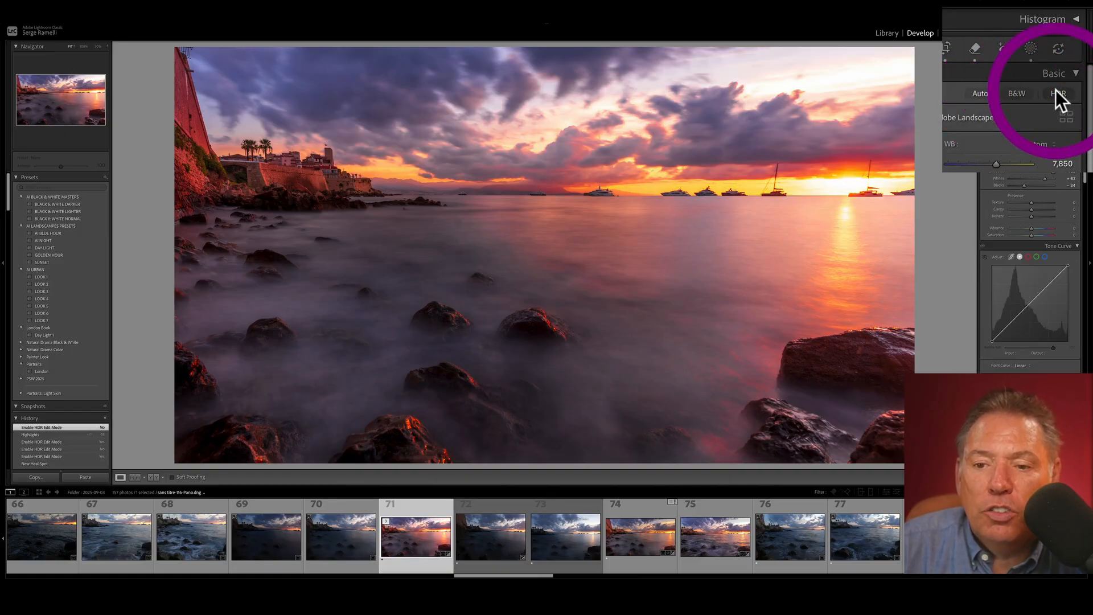
pyautogui.click(1057, 93)
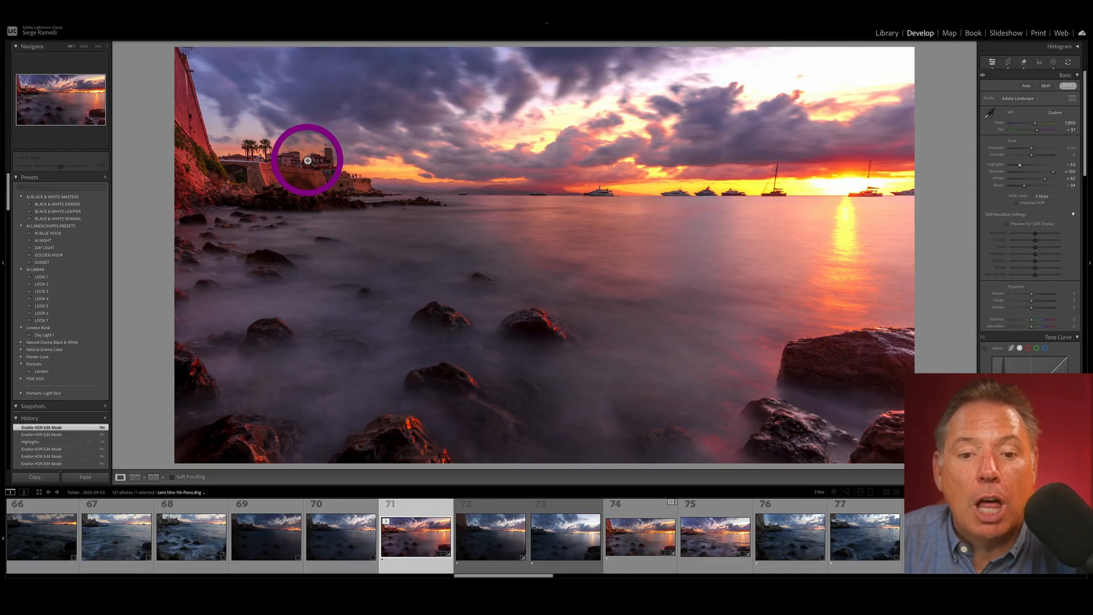
pyautogui.click(1026, 48)
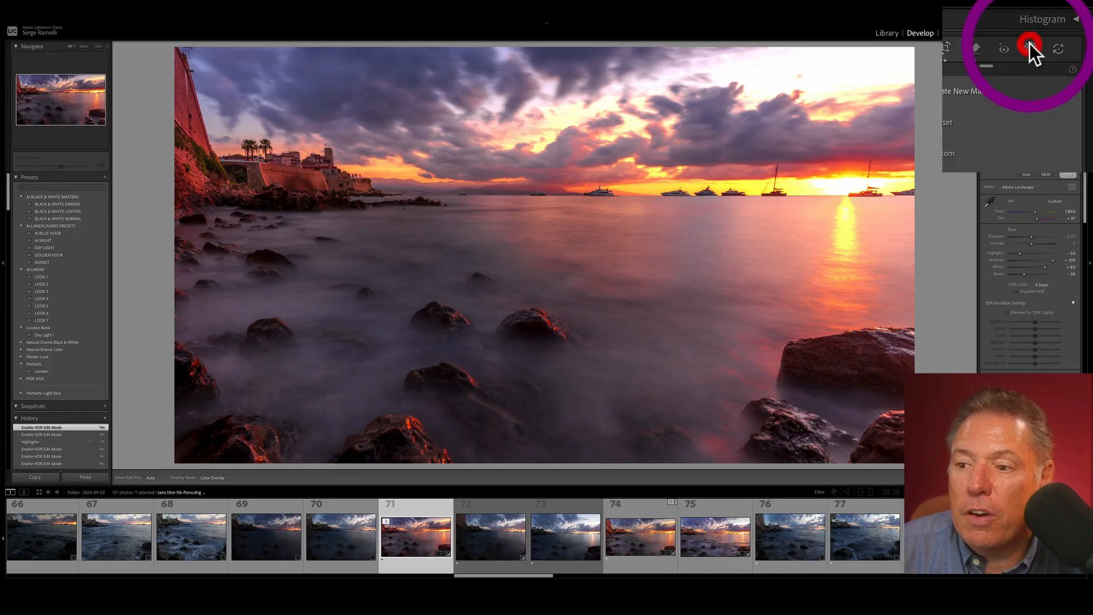
# Create a background mask from the mask types list
pyautogui.click(1023, 48)
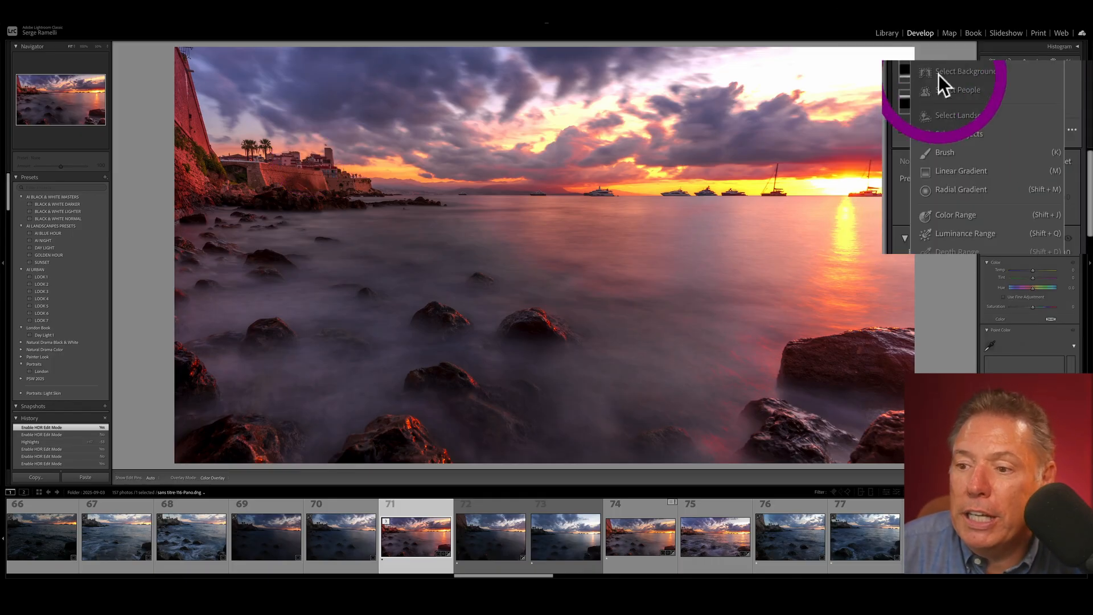
pyautogui.click(934, 153)
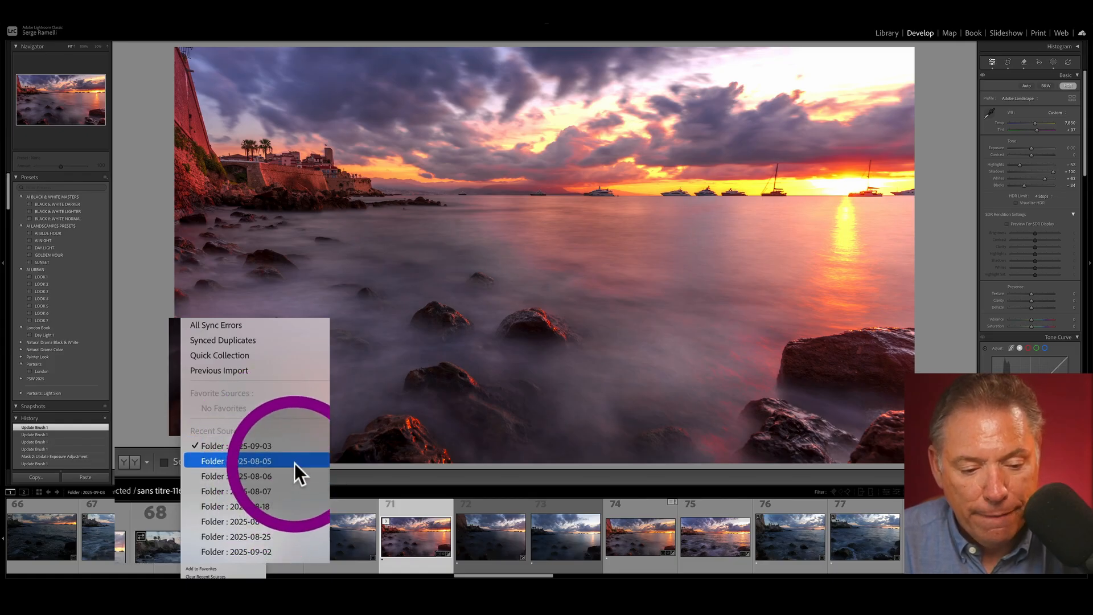
# Select the three bracketed Hollywood sign exposures in folder 2025-08-05 and merge them to HDR
pyautogui.click(239, 460)
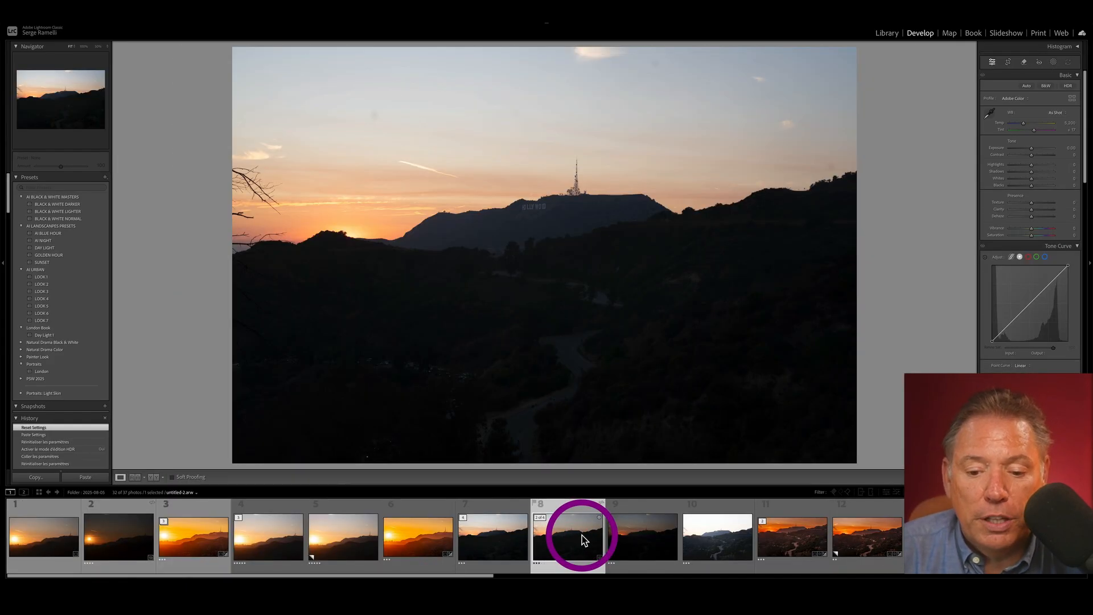
pyautogui.click(699, 538)
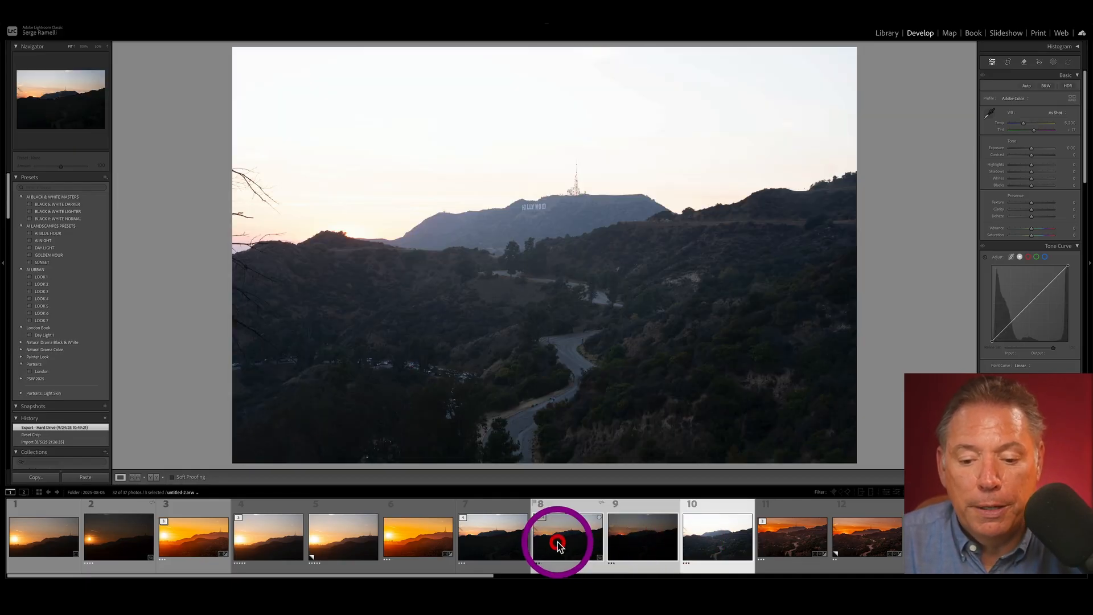
pyautogui.rightClick(558, 544)
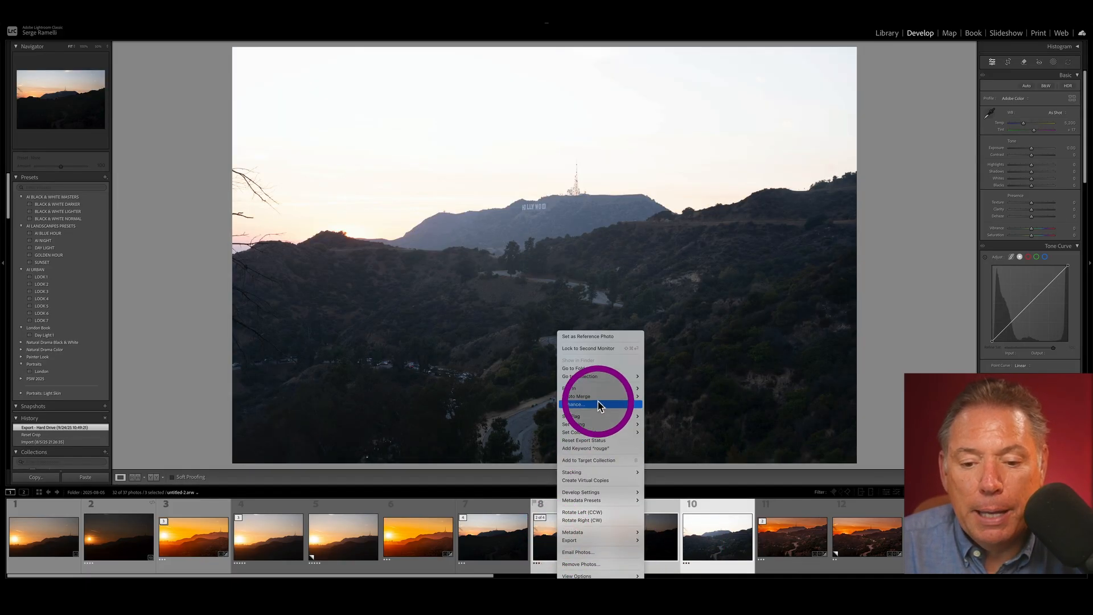
pyautogui.click(577, 405)
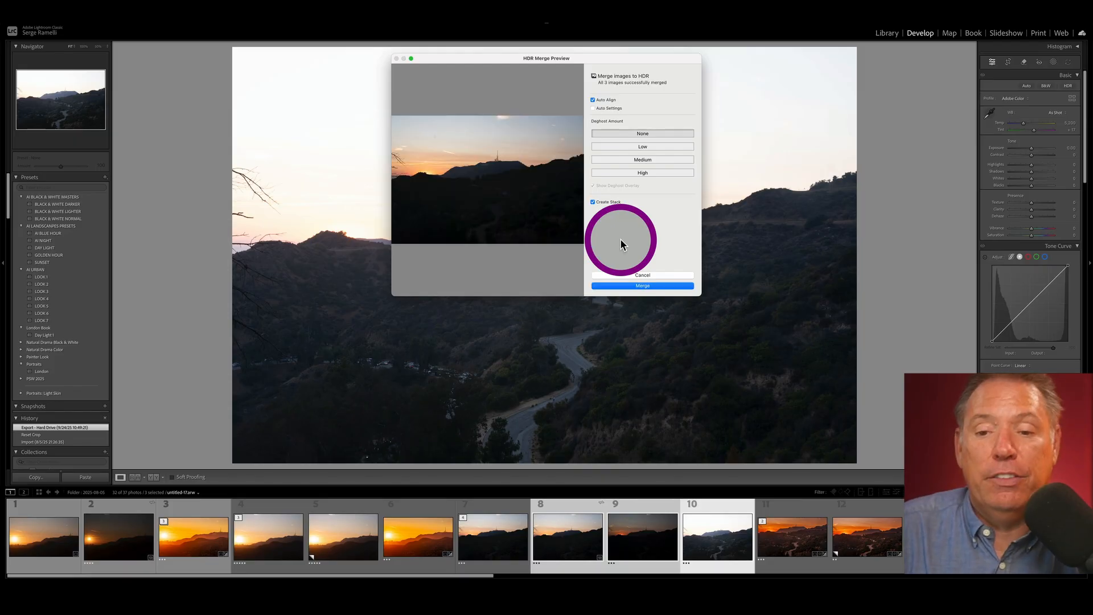
pyautogui.click(643, 284)
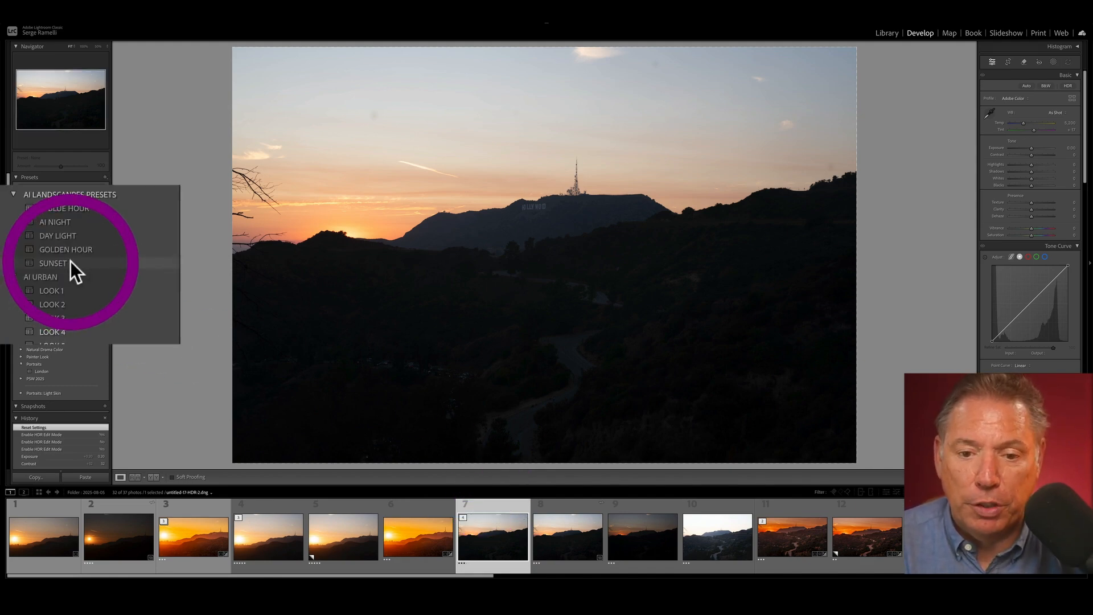
# Apply the SUNSET preset, then warm the temperature and shift the tint toward magenta
pyautogui.click(52, 263)
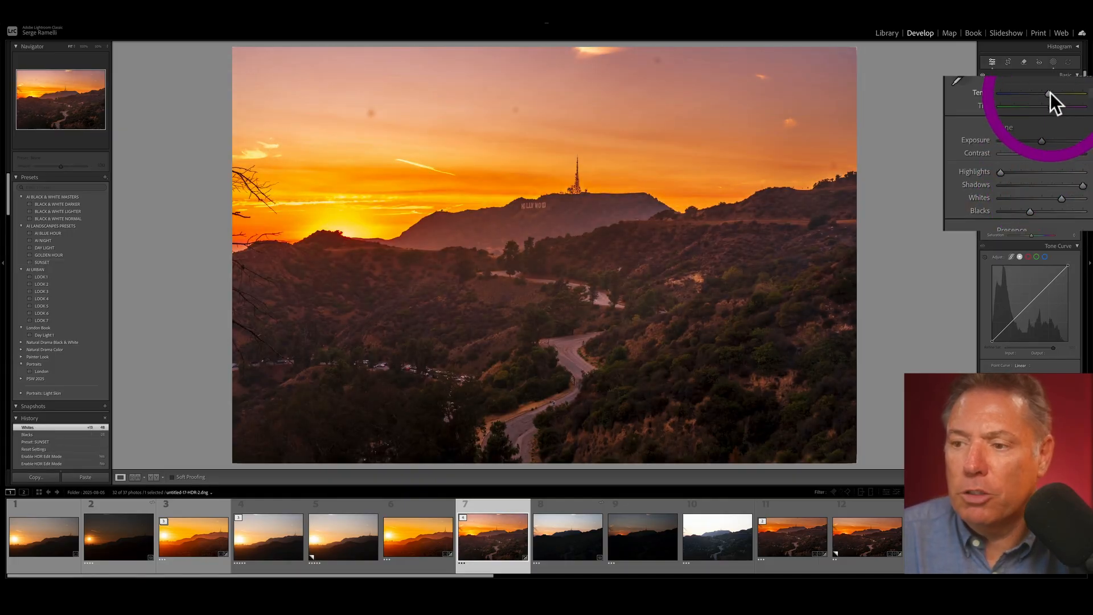
pyautogui.moveTo(1049, 94); pyautogui.dragTo(1045, 94)
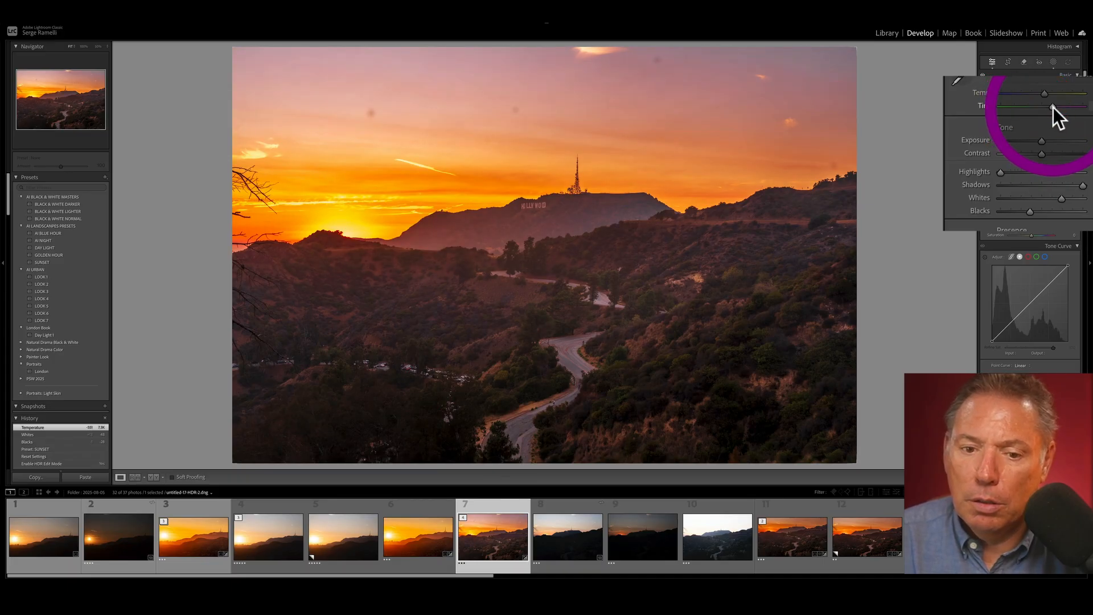
pyautogui.moveTo(1039, 140); pyautogui.dragTo(1042, 141)
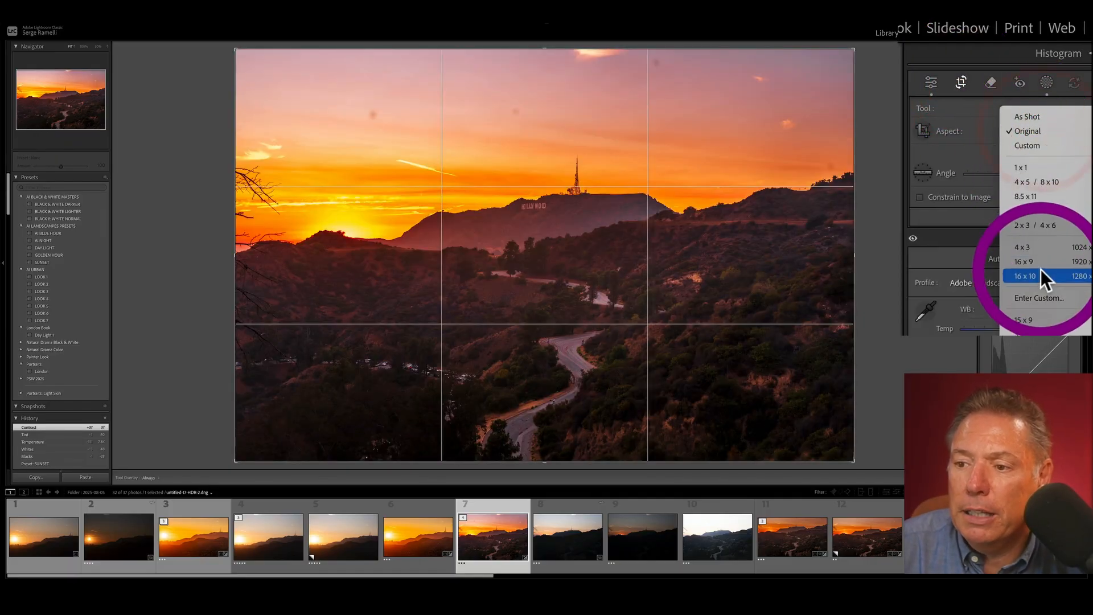
# Crop the HDR sunset photo to a 16 x 10 aspect ratio
pyautogui.click(1024, 275)
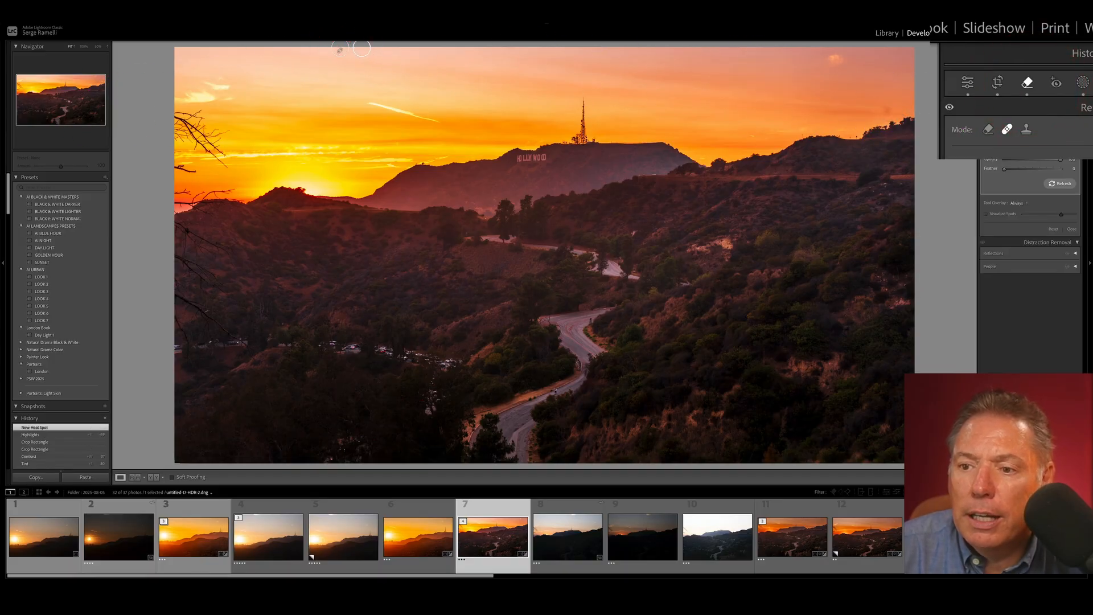
# Heal a second sky spot, then adjust the Bottom and Sky gradient mask sliders and exit Masking
pyautogui.click(968, 82)
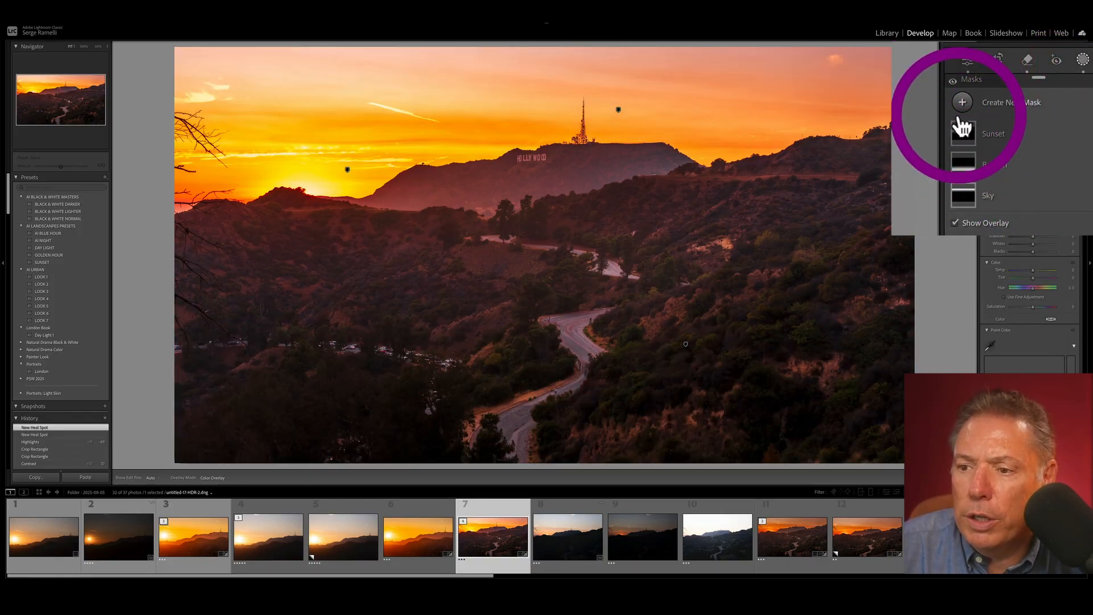
pyautogui.click(964, 164)
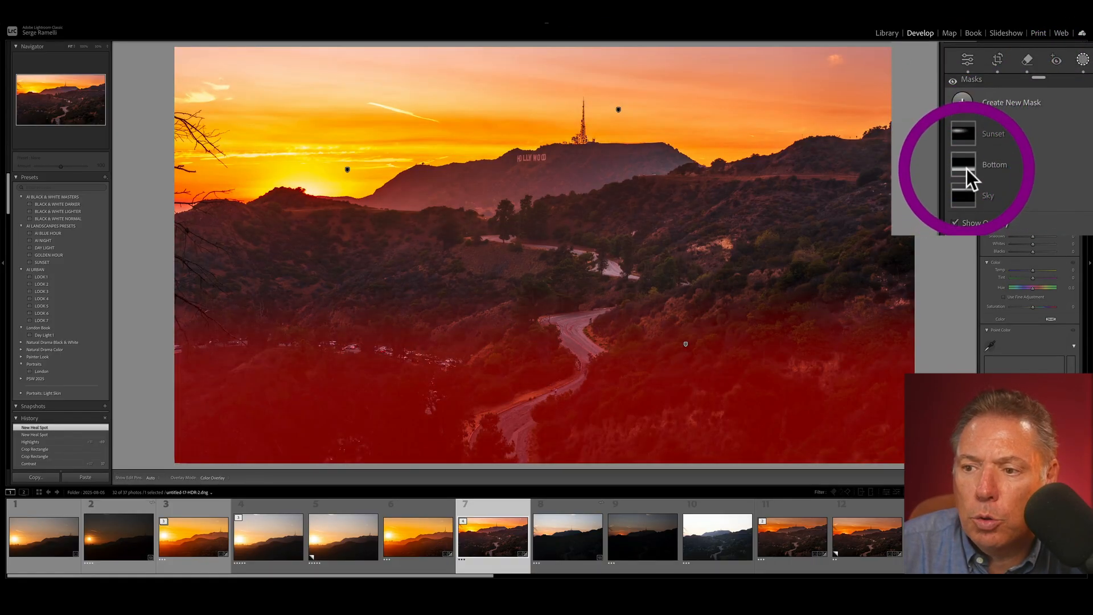
pyautogui.click(989, 196)
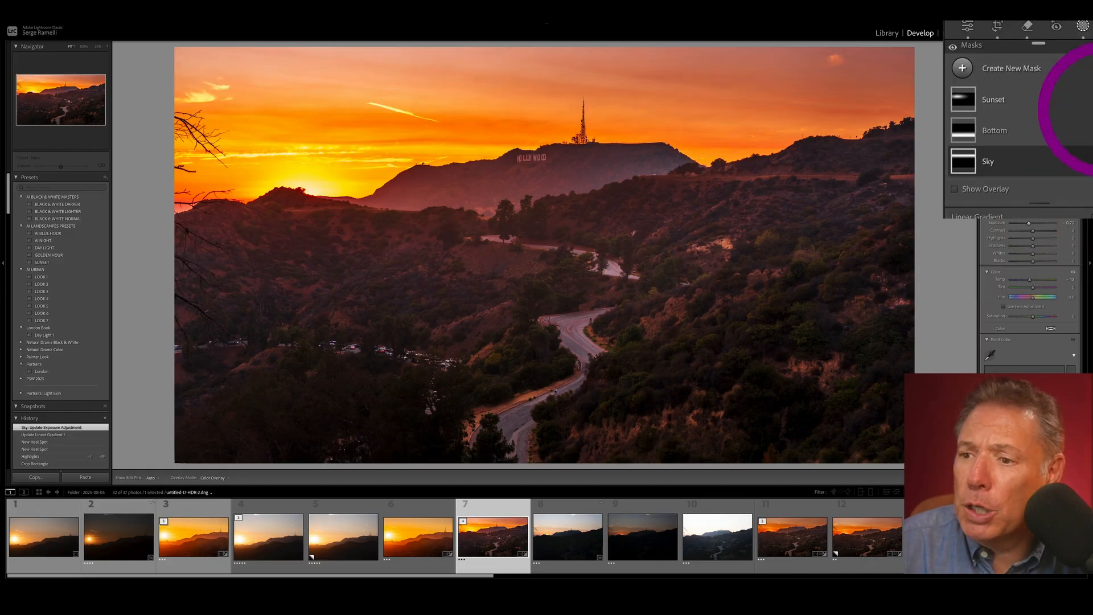
pyautogui.click(995, 130)
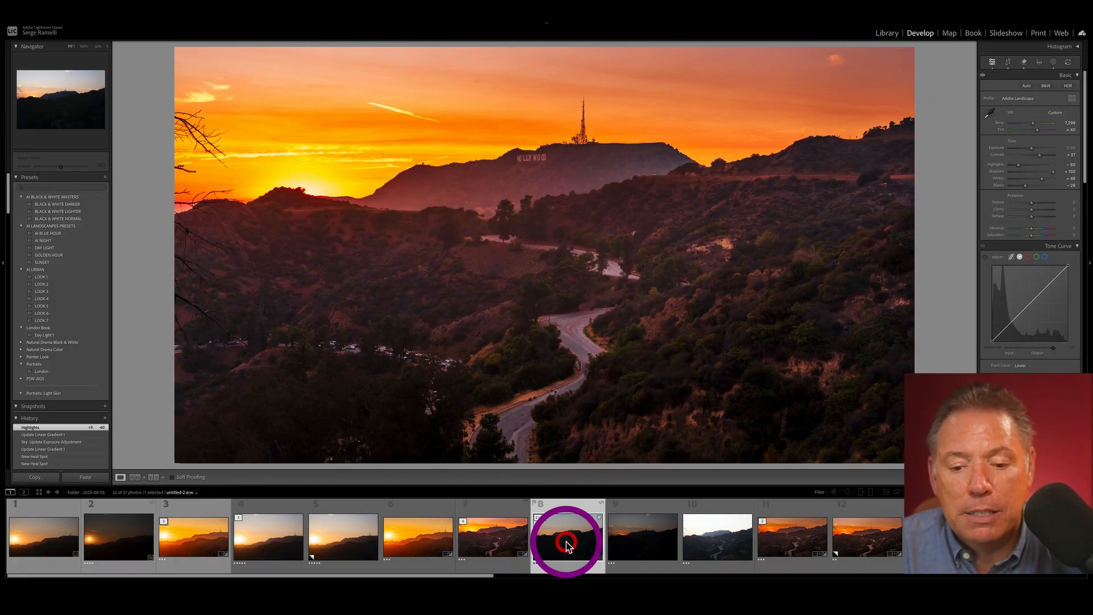
# Paste the HDR photo's settings onto untitled-2.arw and compare it beside the HDR DNG
pyautogui.click(85, 476)
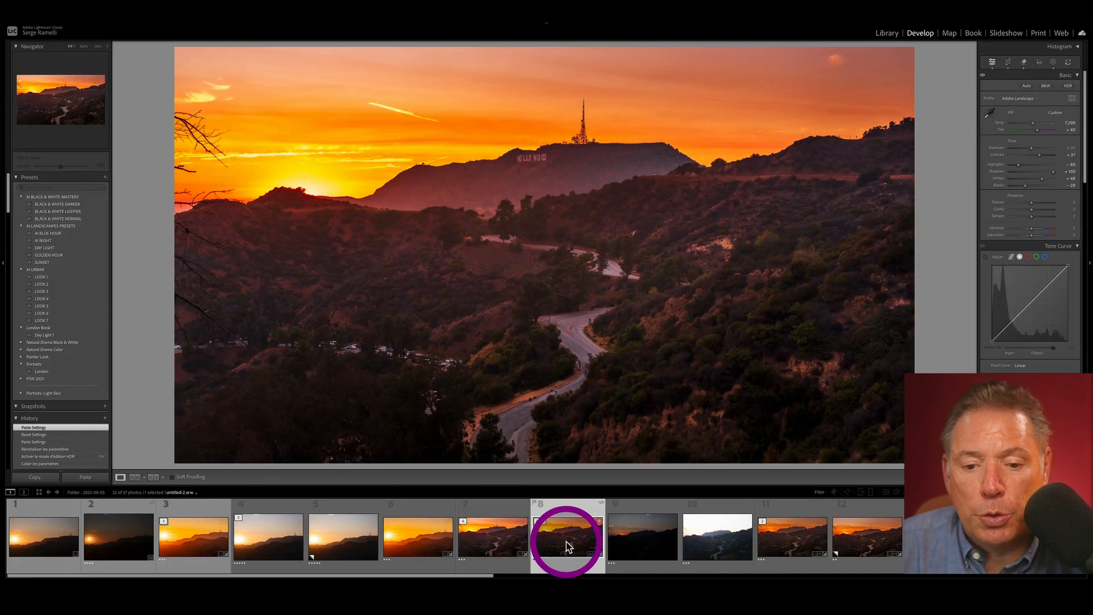
pyautogui.click(495, 544)
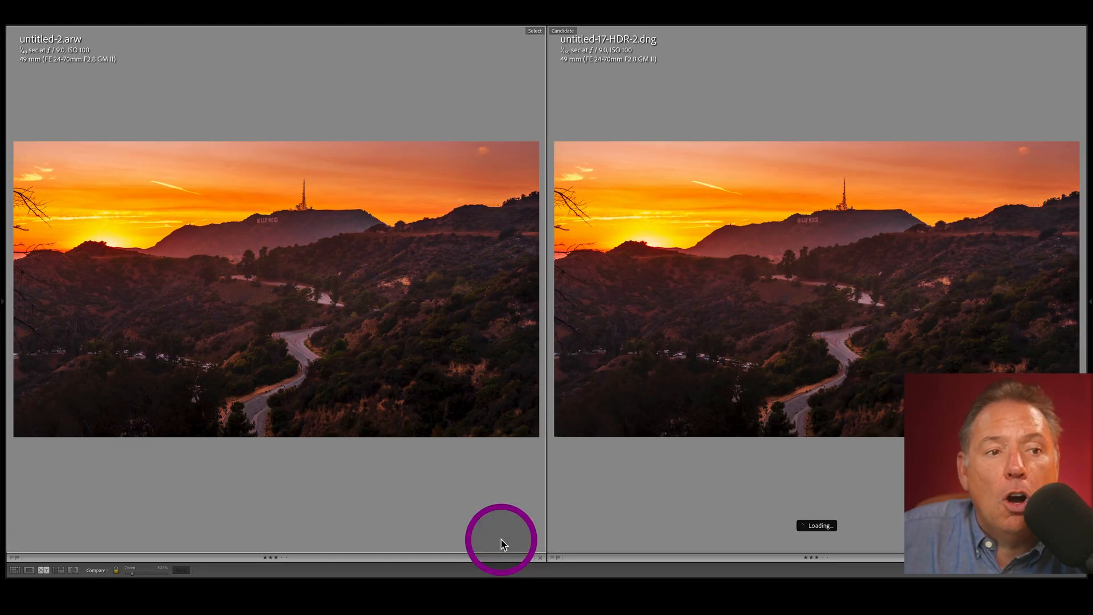
pyautogui.moveTo(816, 259)
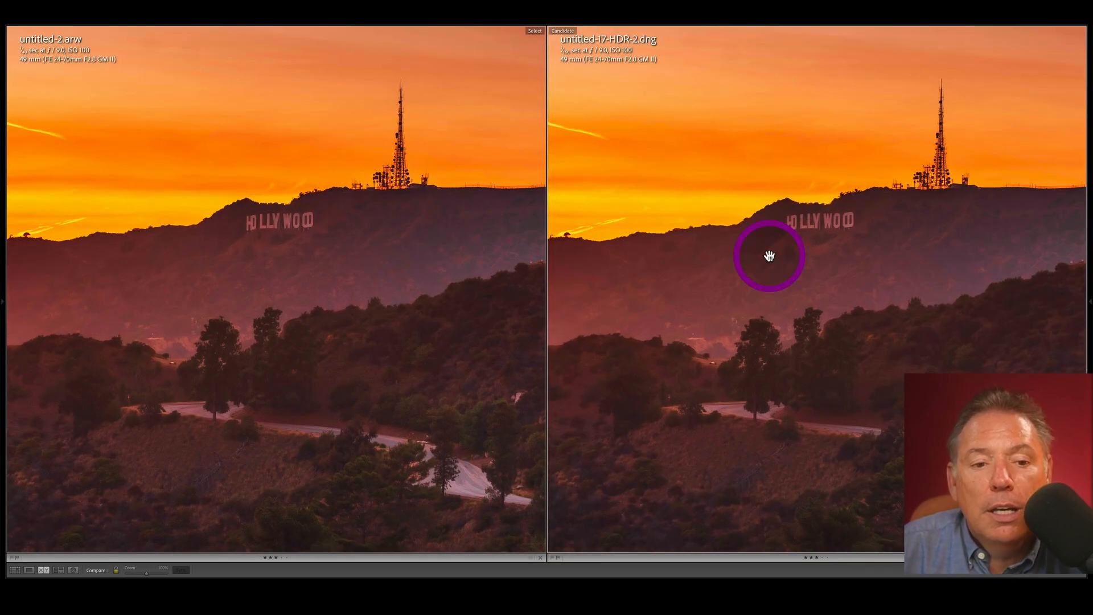
pyautogui.moveTo(971, 100)
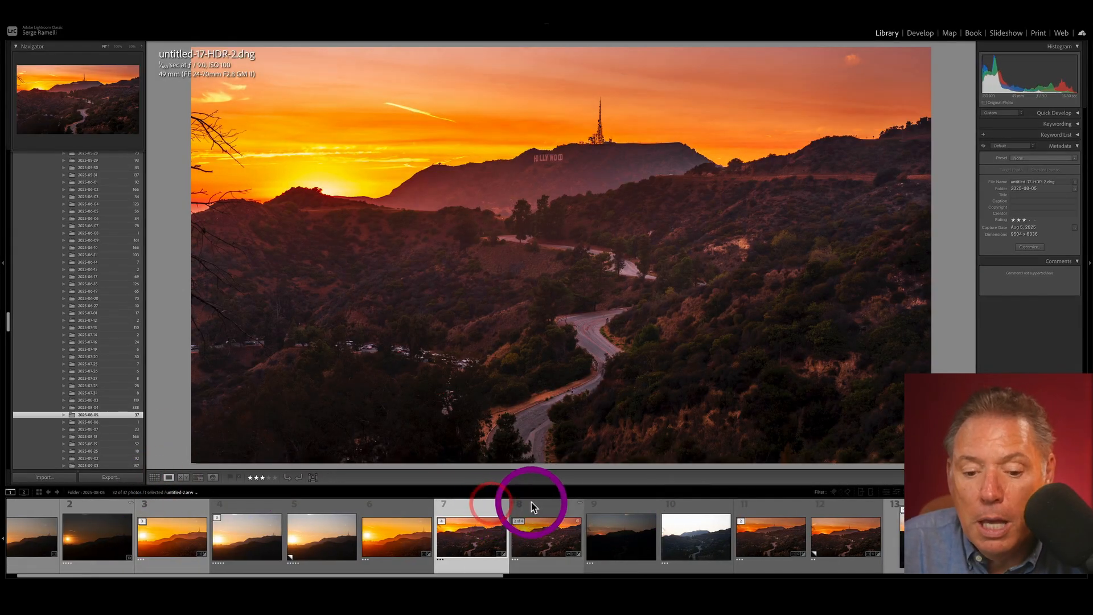
# Enable HDR Edit Mode in the Basic panel for the merged HDR photo
pyautogui.click(470, 544)
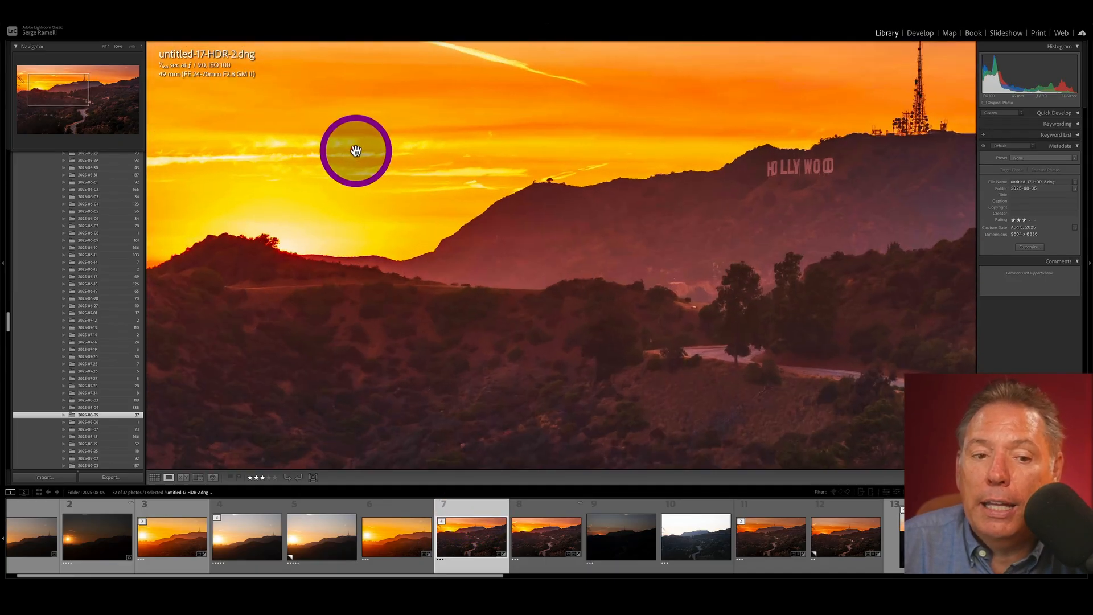
pyautogui.click(920, 32)
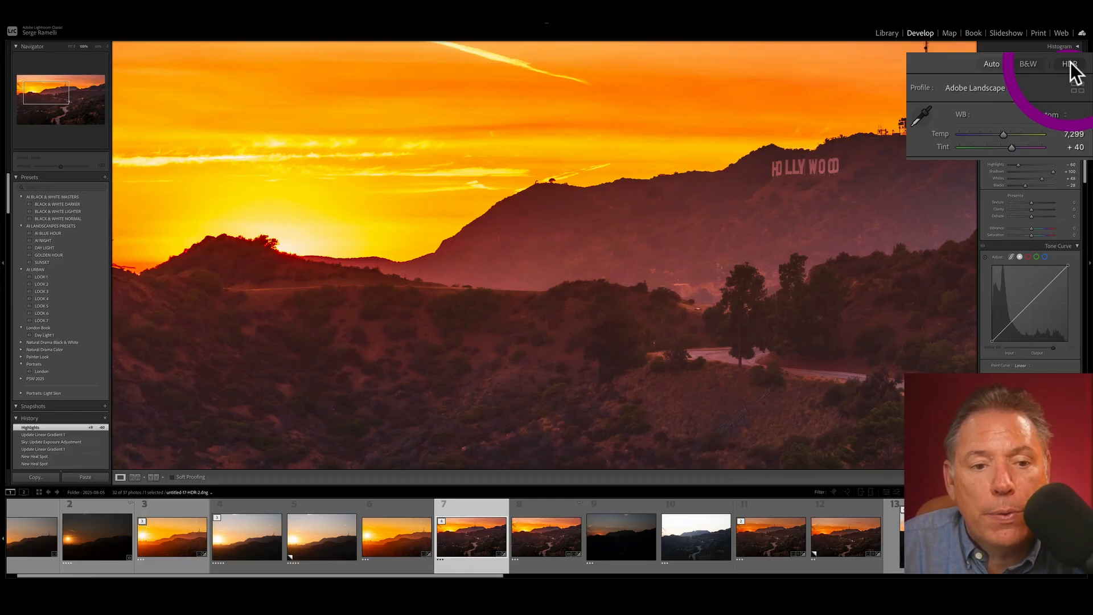
pyautogui.click(1069, 63)
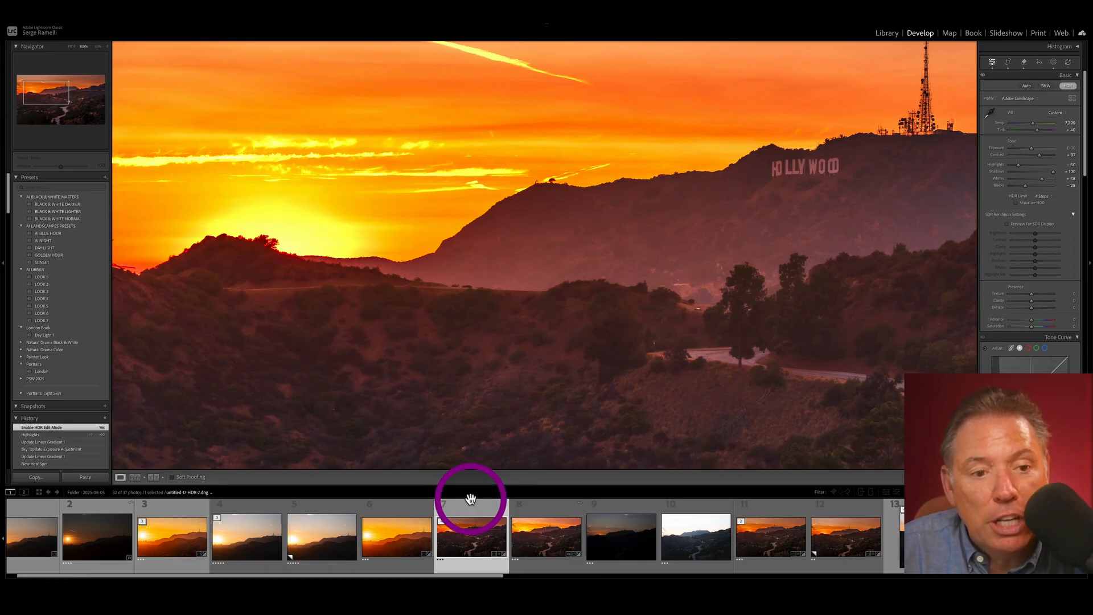
# Enable HDR Edit Mode for the single raw exposure too and inspect the sky above the sign
pyautogui.click(548, 544)
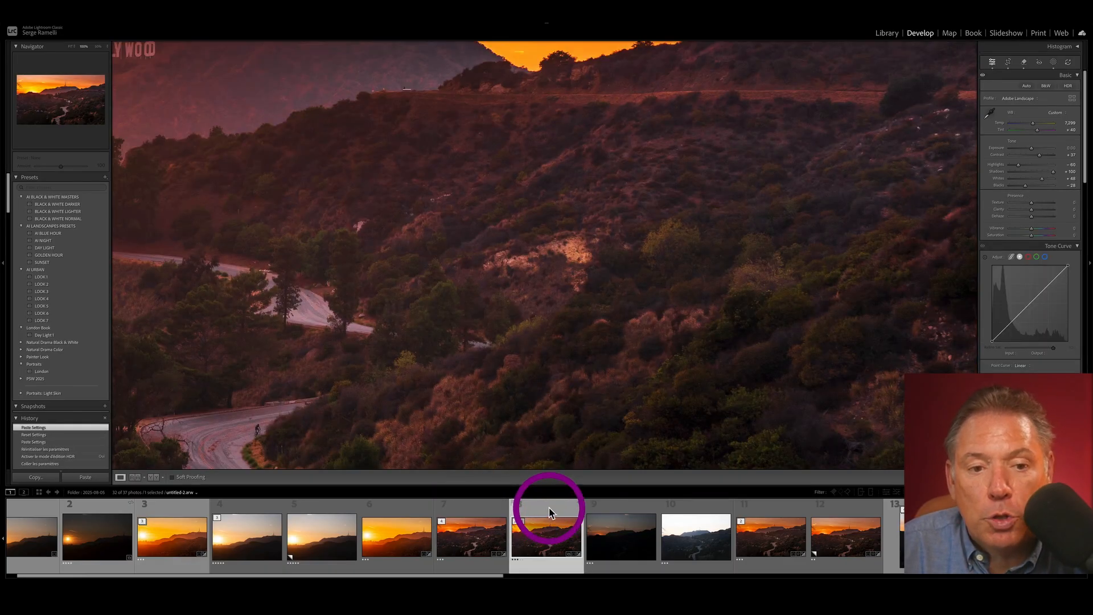
pyautogui.click(545, 542)
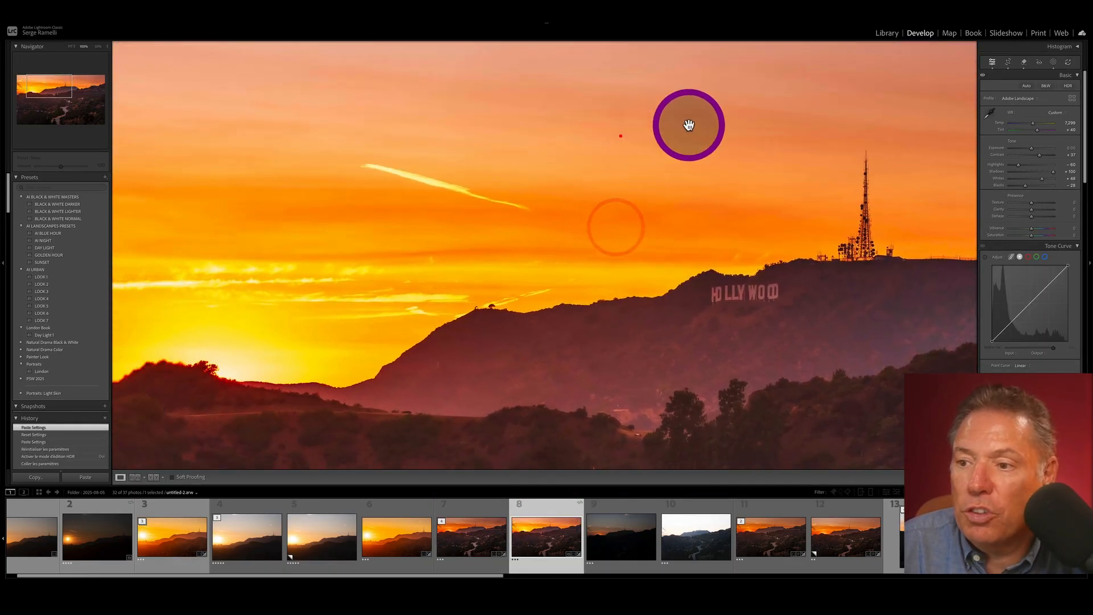
pyautogui.click(1071, 64)
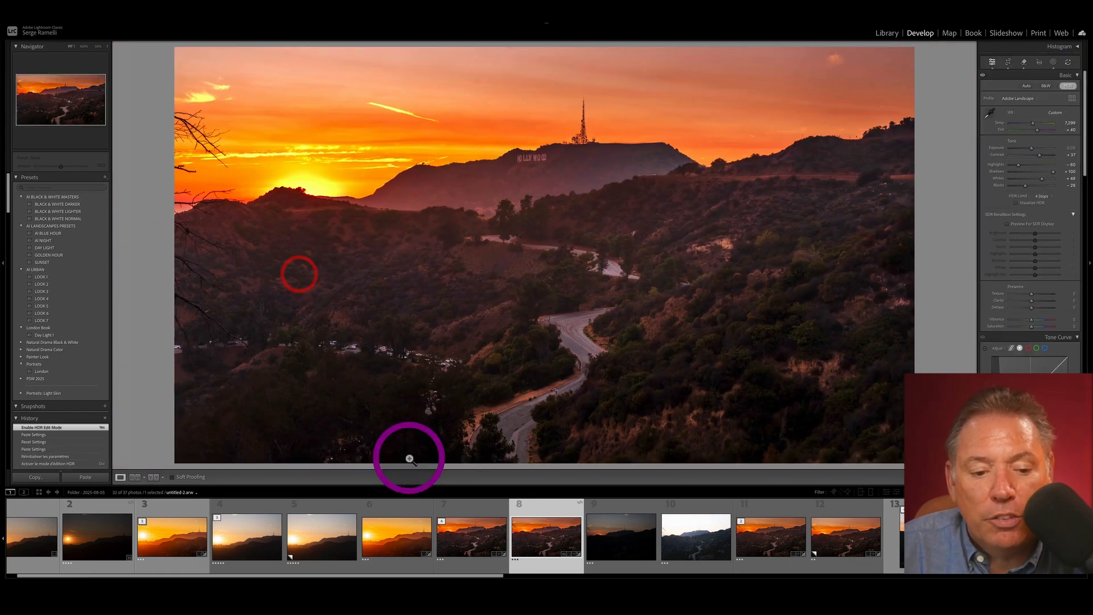
# Select the bracketed sunset exposures and merge them into a new HDR DNG via Photo Merge > HDR
pyautogui.click(115, 542)
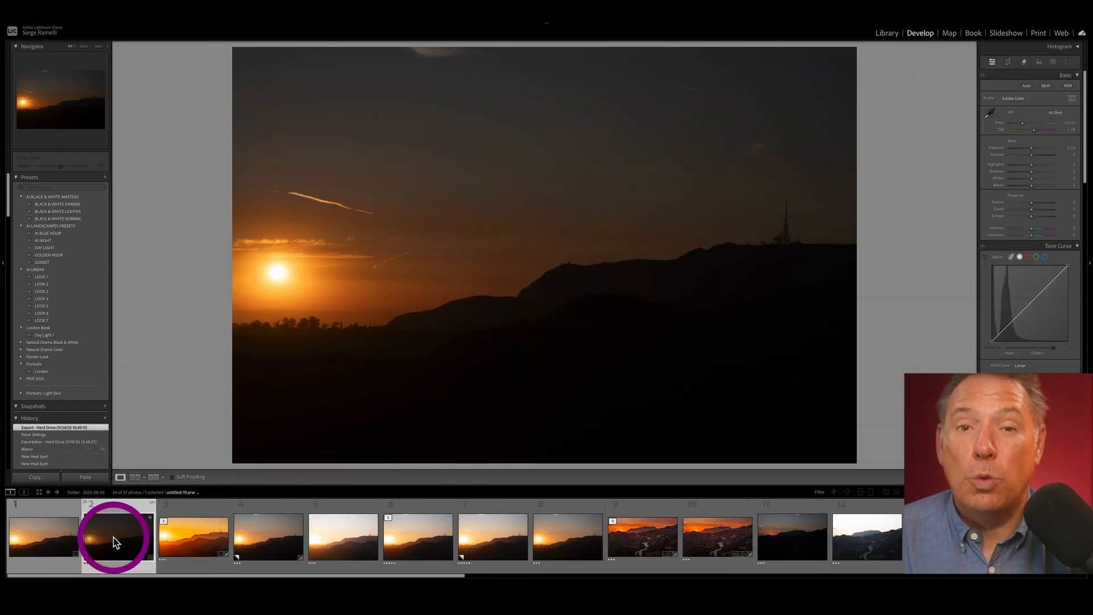
pyautogui.click(269, 537)
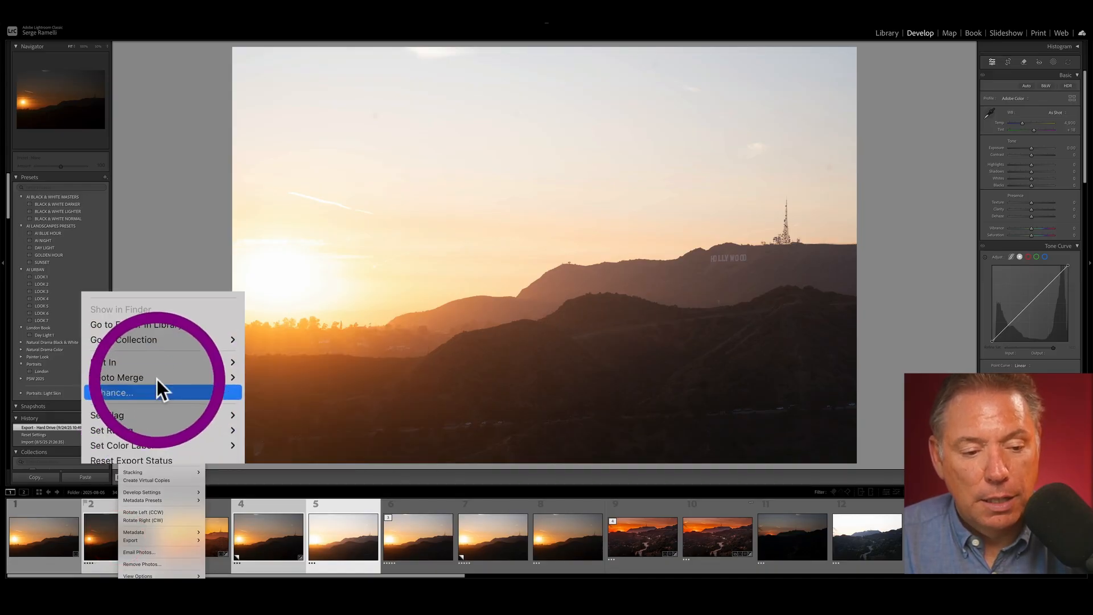
pyautogui.click(116, 377)
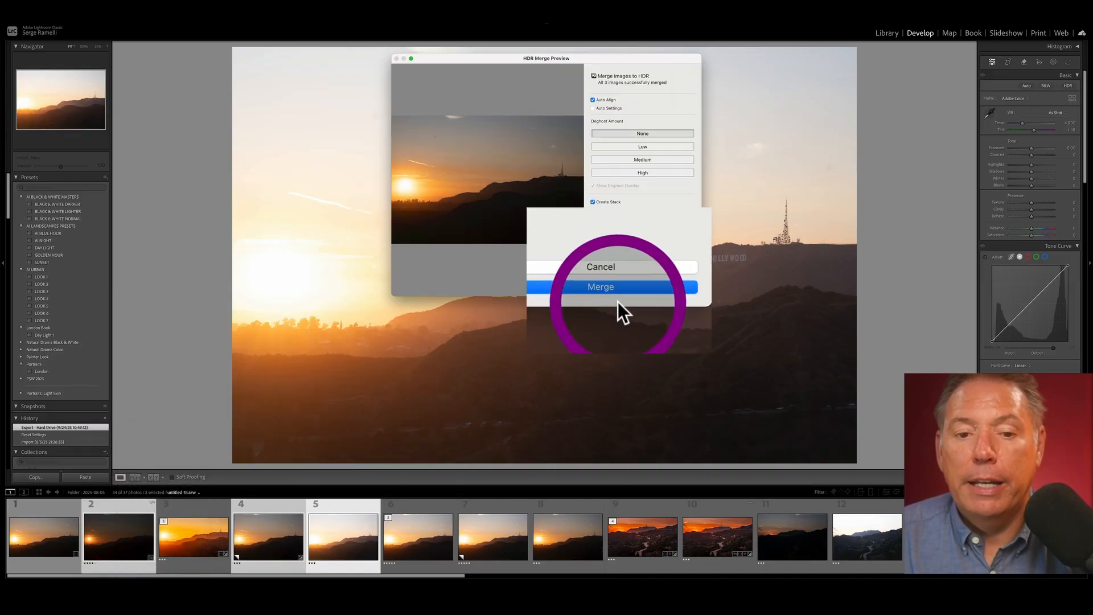
pyautogui.click(602, 288)
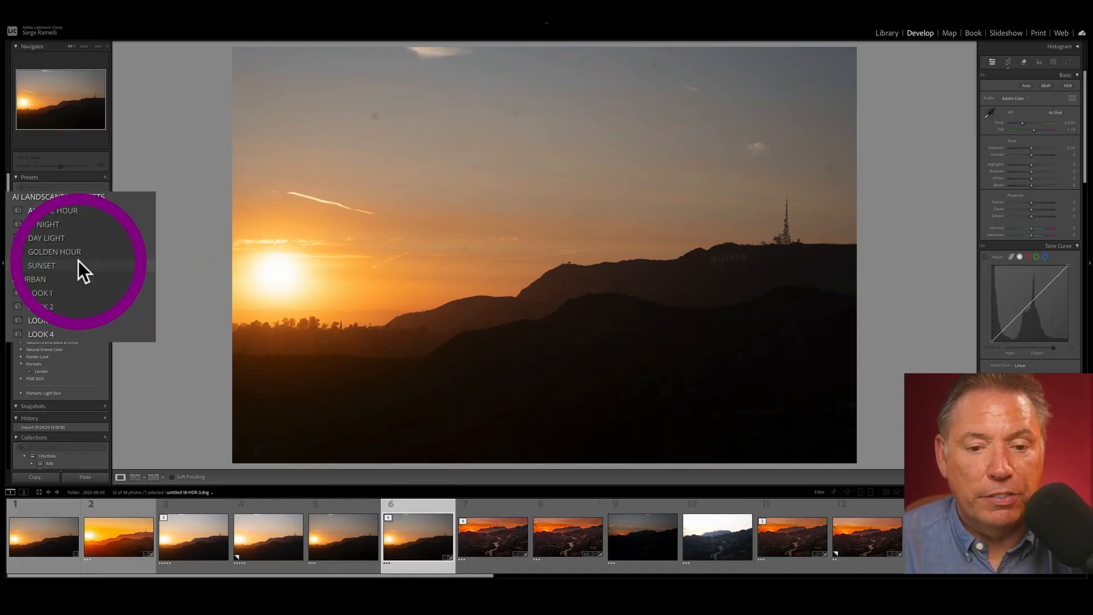
# Apply the SUNSET preset to the new merge and raise its whites and exposure slightly
pyautogui.click(41, 266)
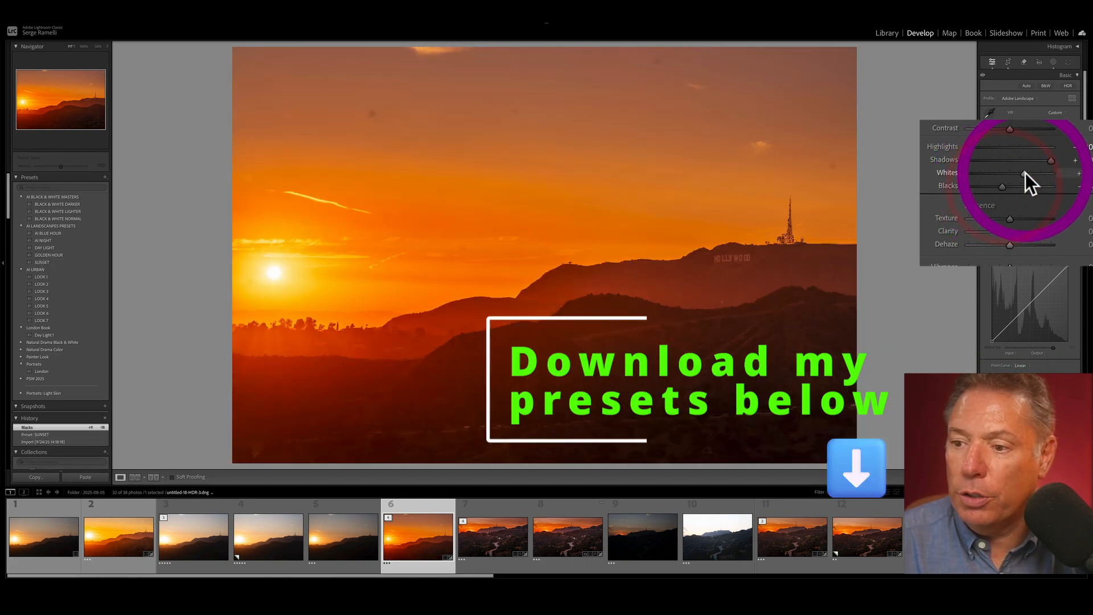
pyautogui.moveTo(1024, 172); pyautogui.dragTo(1052, 172)
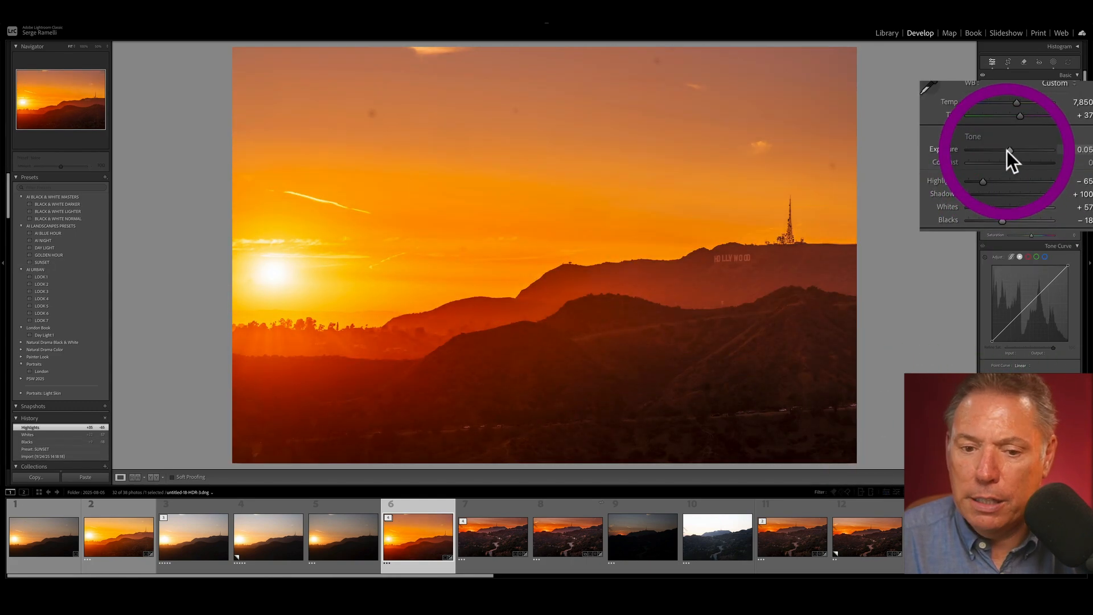
pyautogui.moveTo(1010, 149); pyautogui.dragTo(1008, 149)
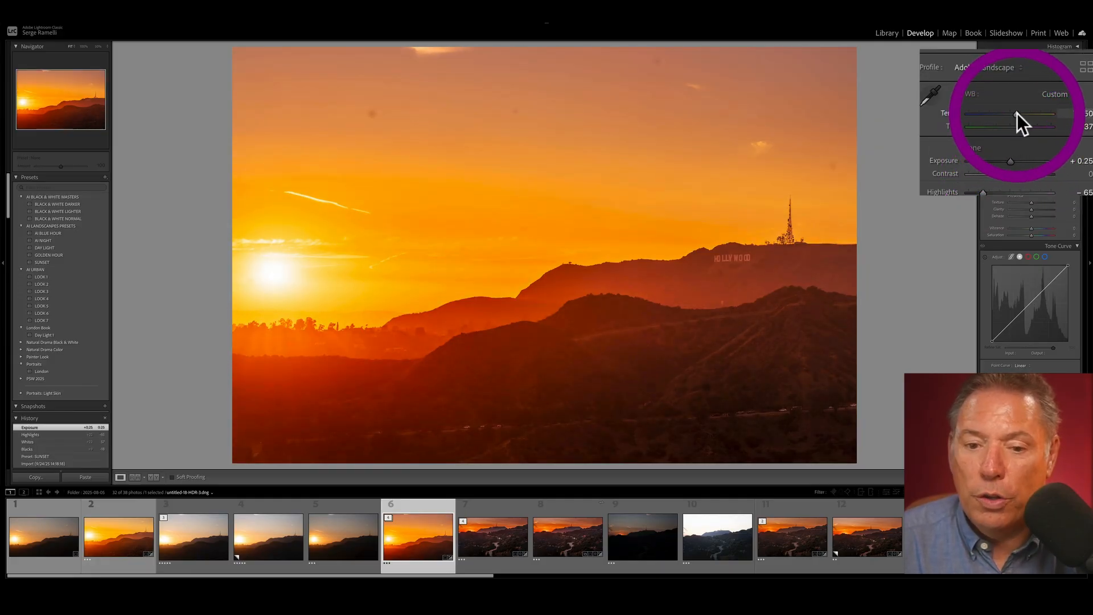
# Warm the colour temperature of the merge in two nudges
pyautogui.moveTo(1039, 115); pyautogui.dragTo(1015, 115)
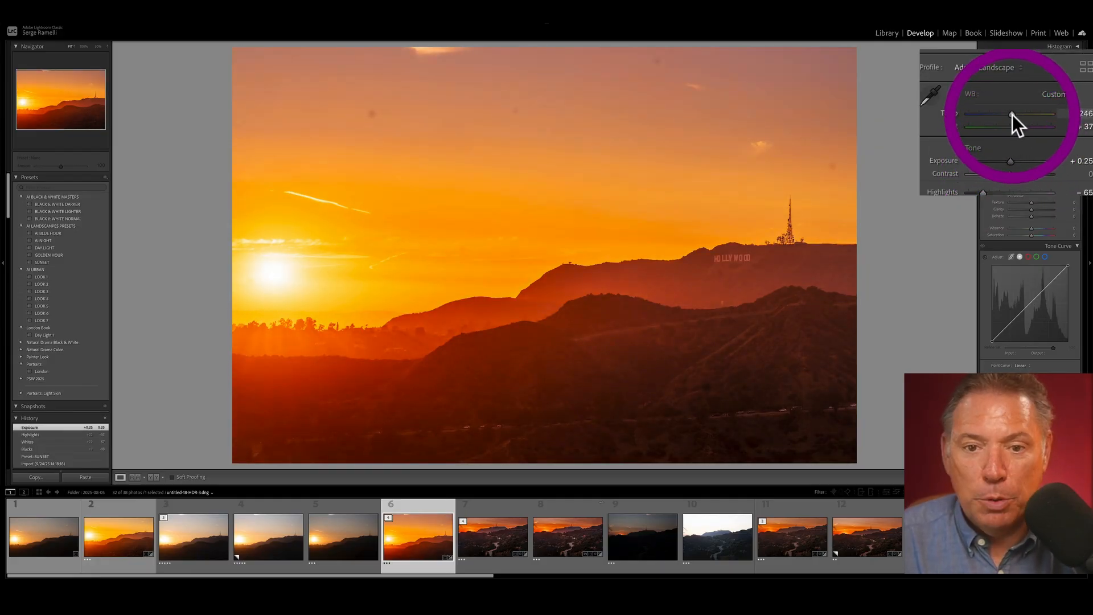
pyautogui.moveTo(1018, 116); pyautogui.dragTo(1011, 116)
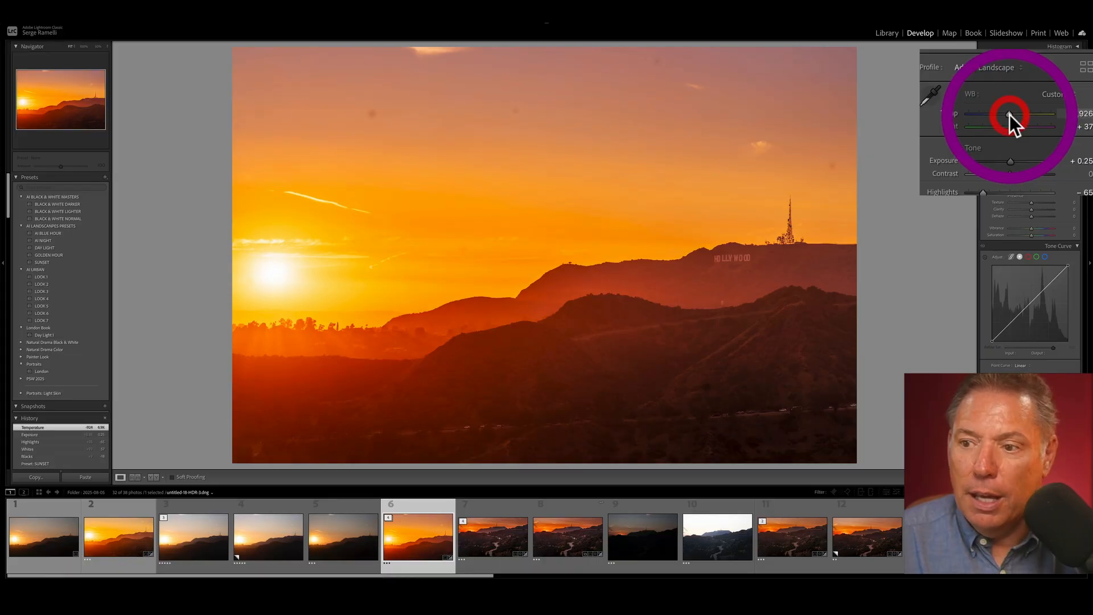
pyautogui.click(968, 48)
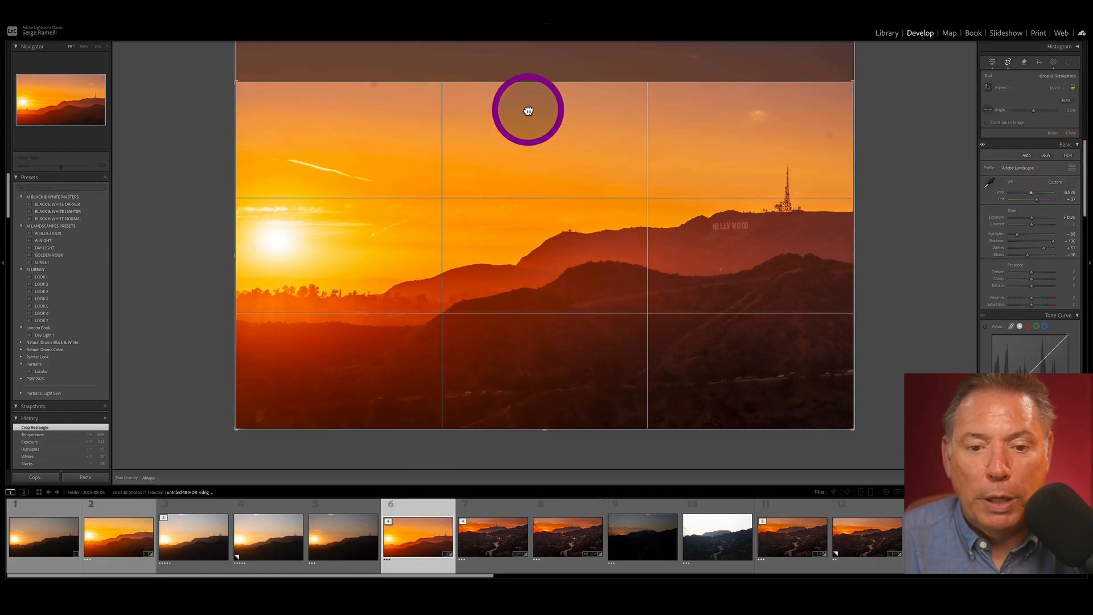
# Crop sky off the top for a wider frame and begin healing spots with the Remove tool
pyautogui.moveTo(528, 111); pyautogui.dragTo(544, 88)
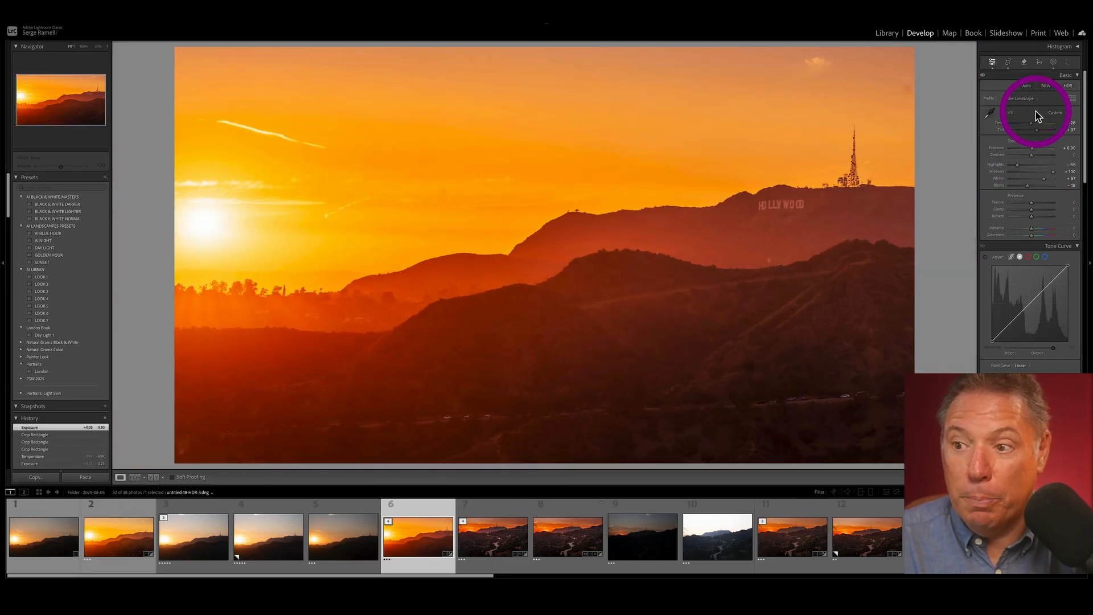
pyautogui.click(1035, 61)
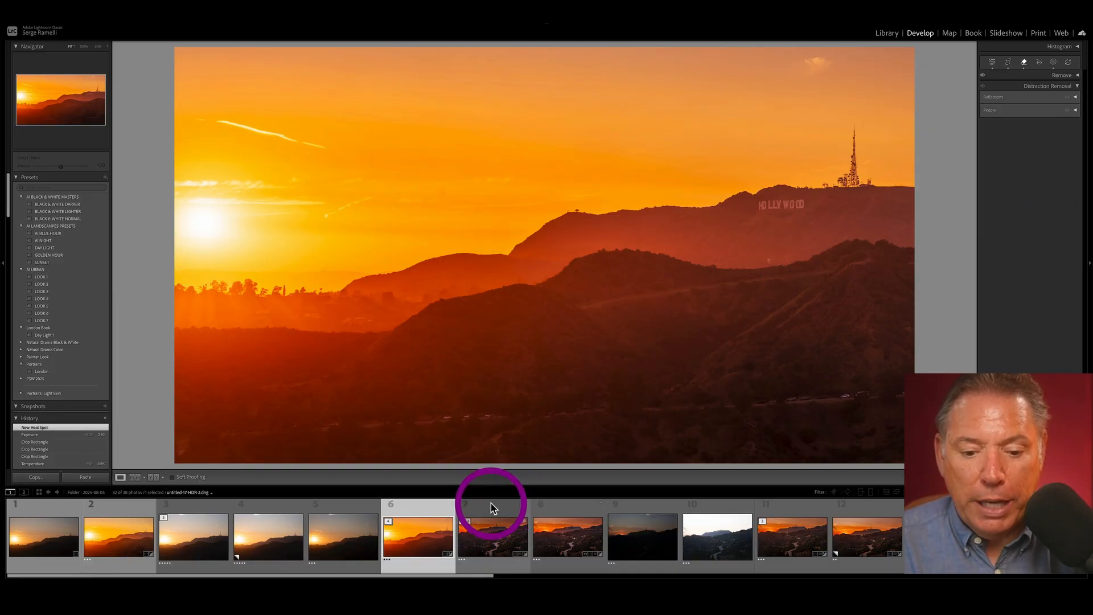
# Copy all edit settings from the HDR merge and select the single-exposure virtual copy carrying them
pyautogui.click(414, 542)
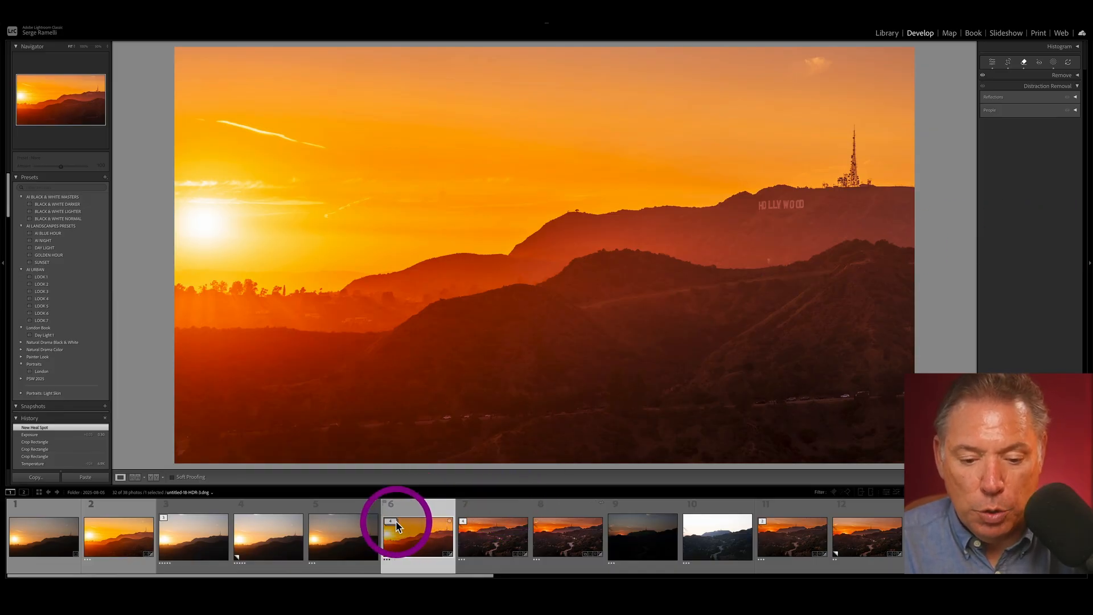
pyautogui.click(35, 478)
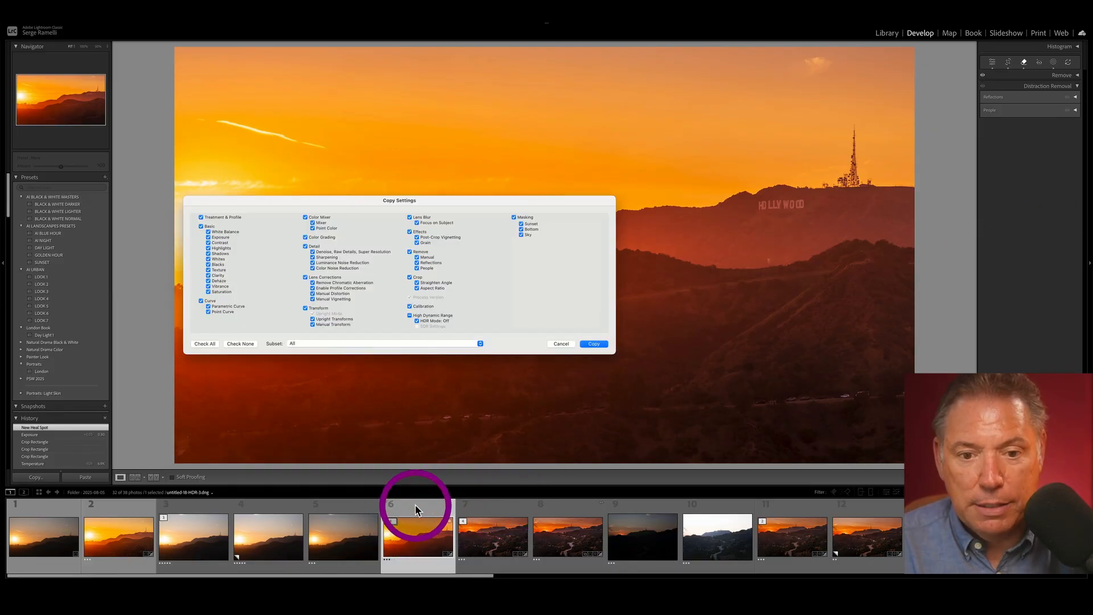
pyautogui.click(560, 344)
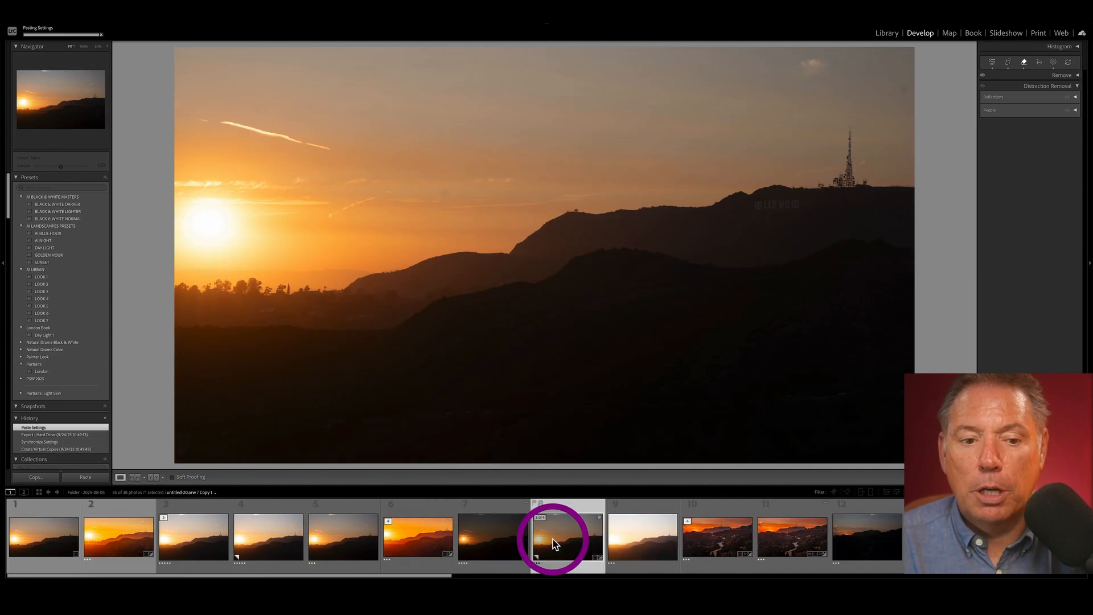
pyautogui.click(415, 544)
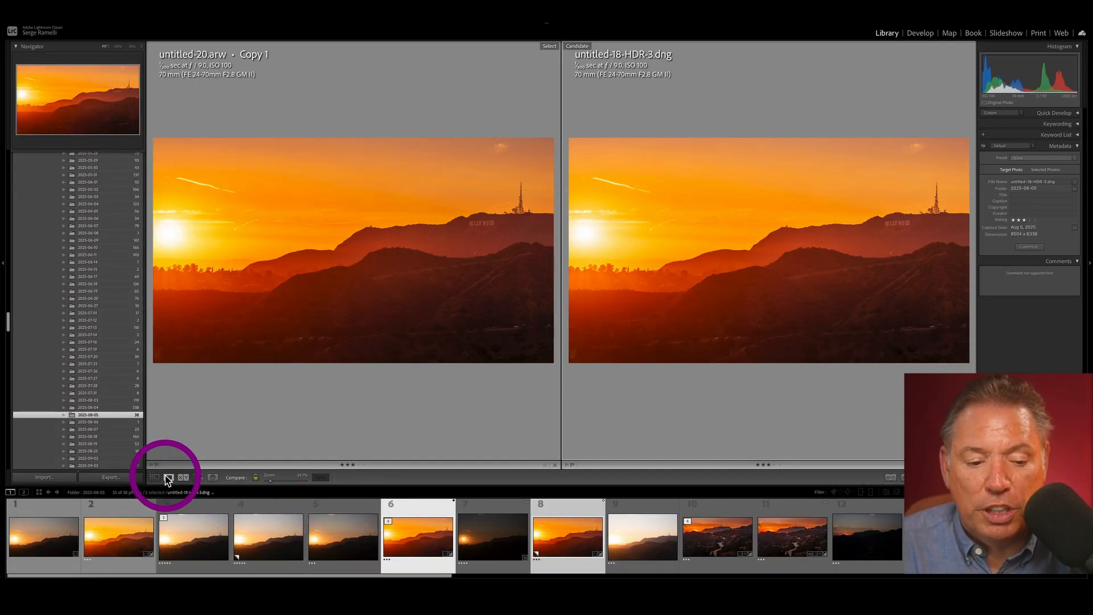
# In Develop, switch HDR editing on for the single-exposure copy, then back off
pyautogui.click(168, 477)
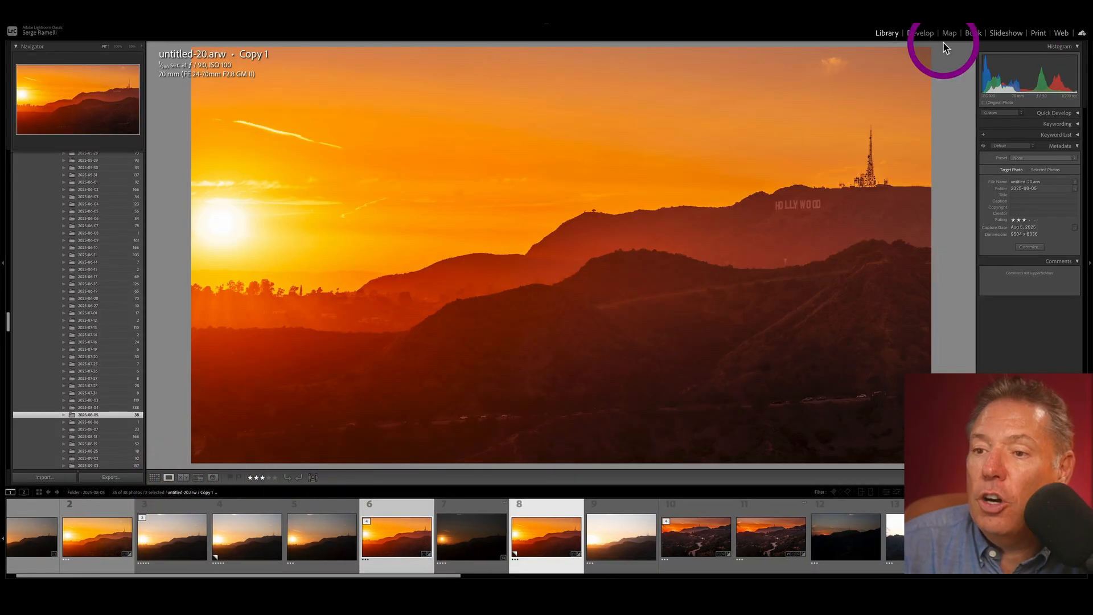
pyautogui.click(920, 32)
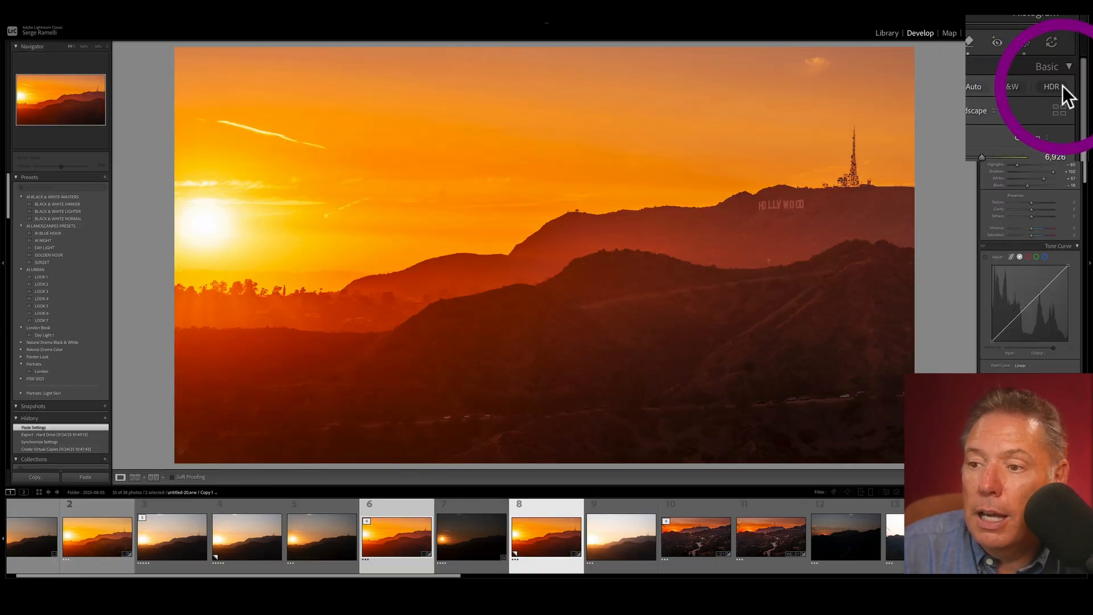
pyautogui.click(1052, 87)
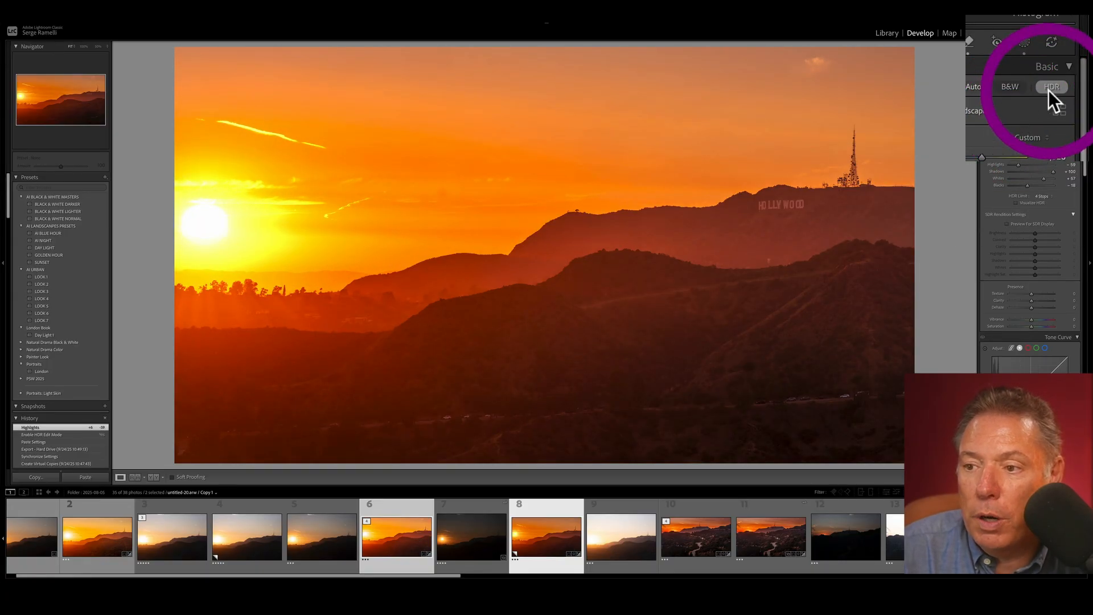
pyautogui.click(1053, 87)
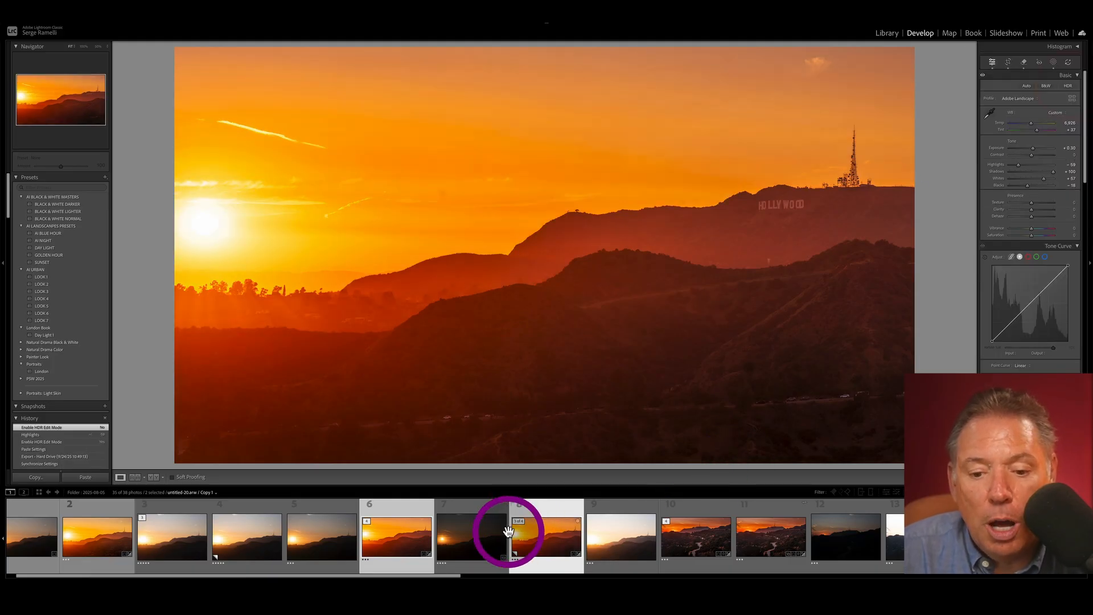